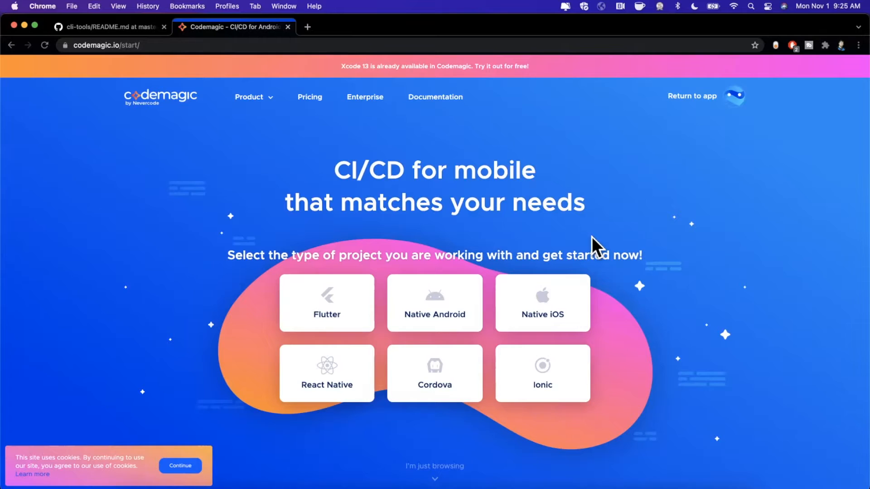
mouse_move(626, 215)
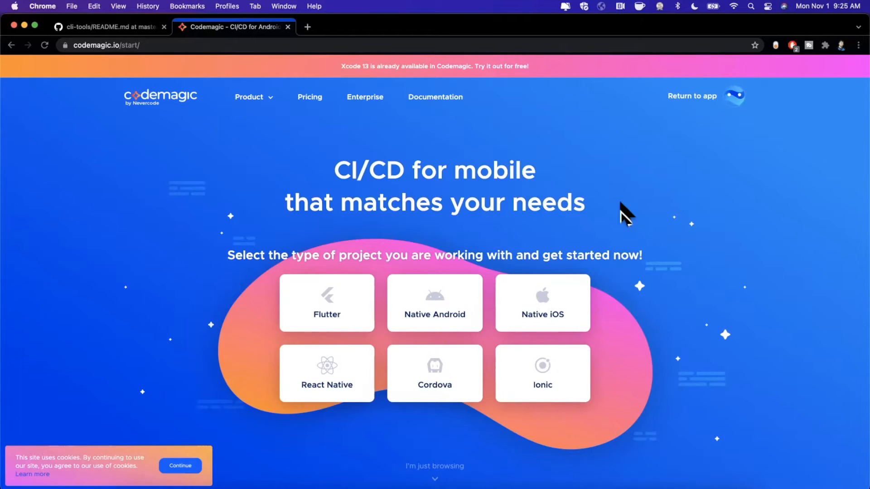
mouse_move(628, 213)
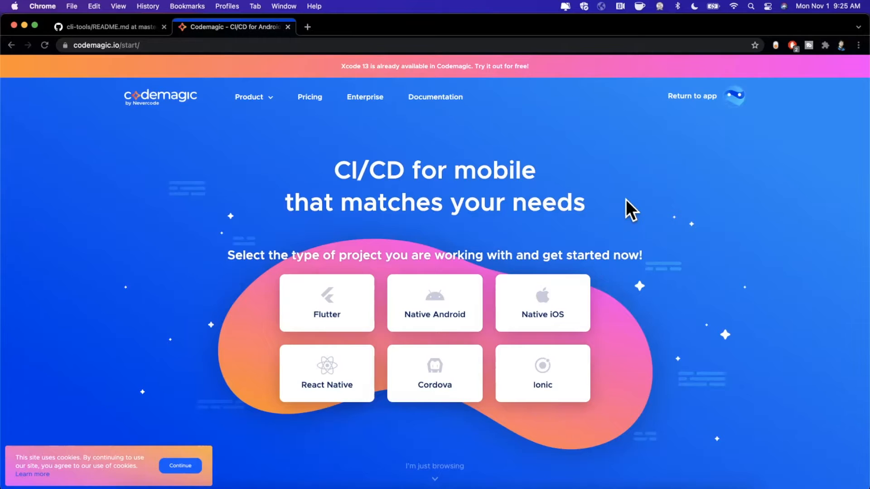
mouse_move(645, 205)
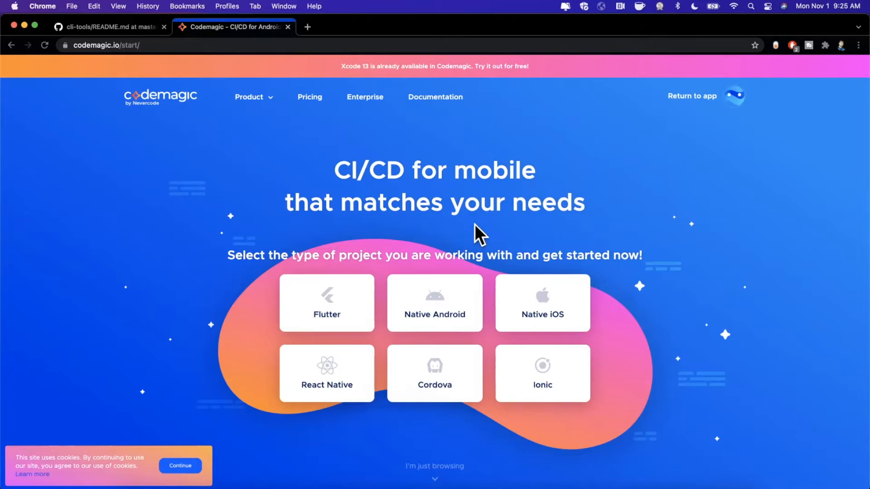
mouse_move(519, 217)
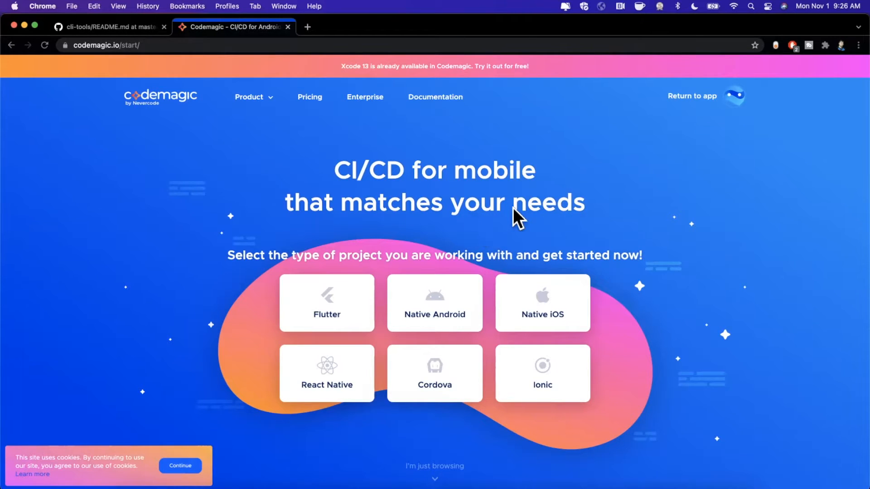
mouse_move(164, 16)
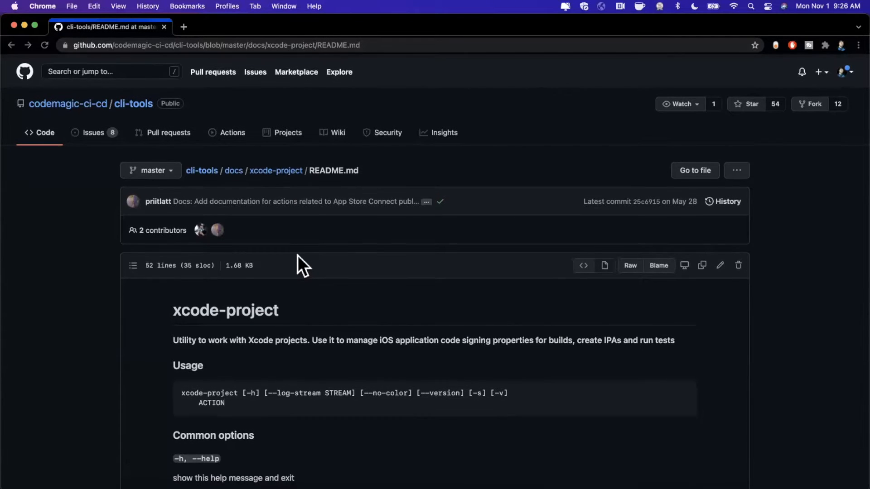
mouse_move(176, 233)
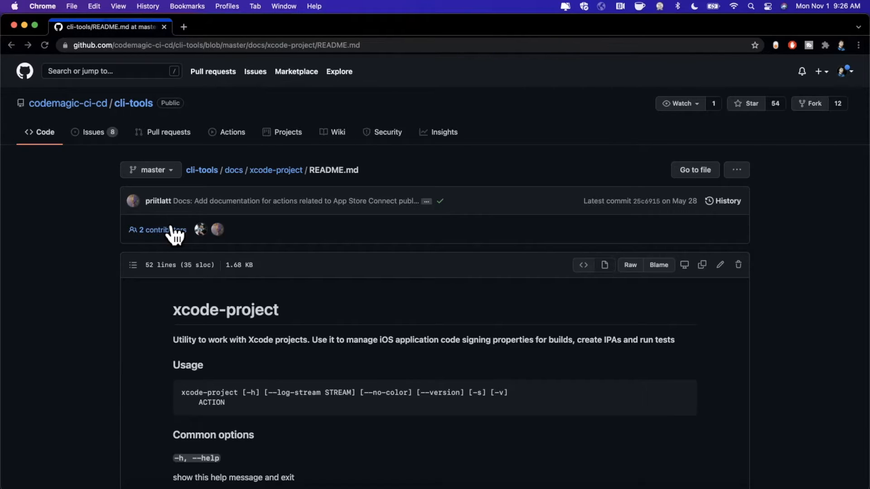
mouse_move(394, 197)
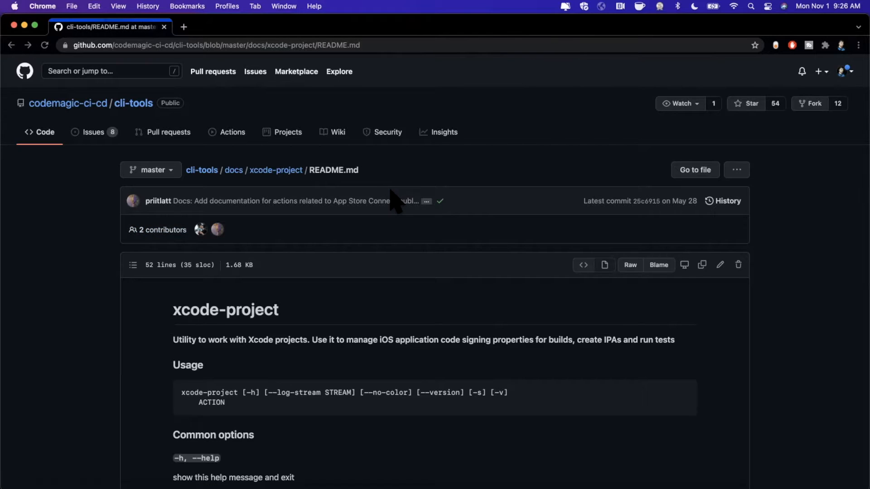
mouse_move(397, 222)
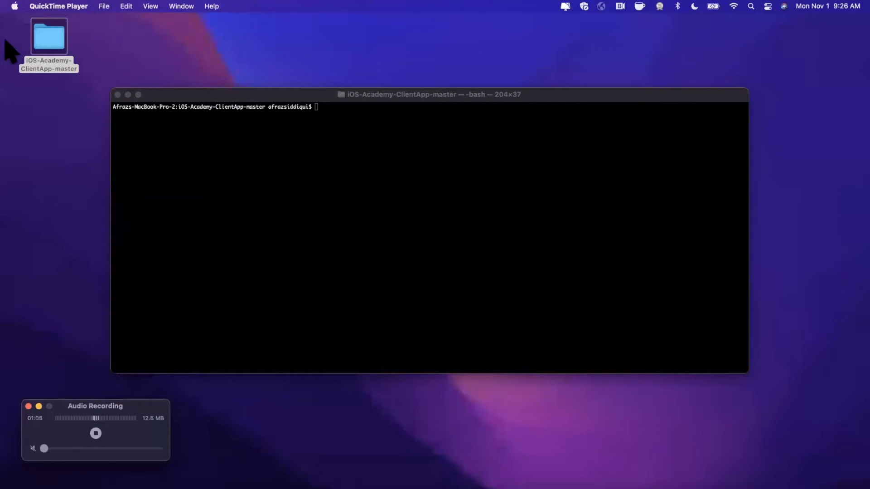
Step: Open IA.xcworkspace from the iOS-Academy-ClientApp-master folder in Xcode
left_click(49, 37)
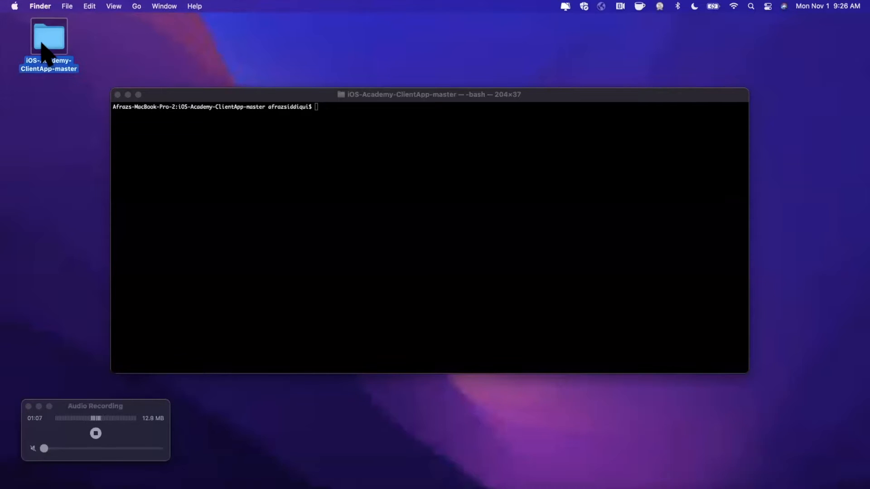
double_click(49, 35)
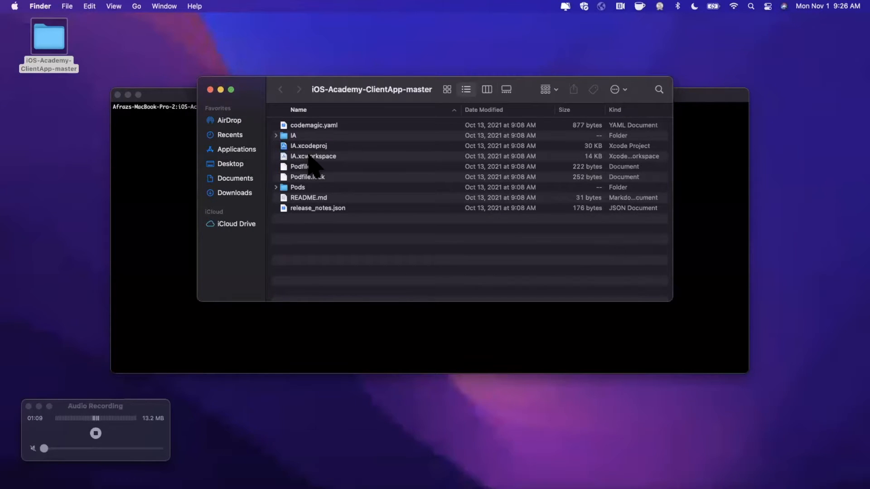
double_click(312, 156)
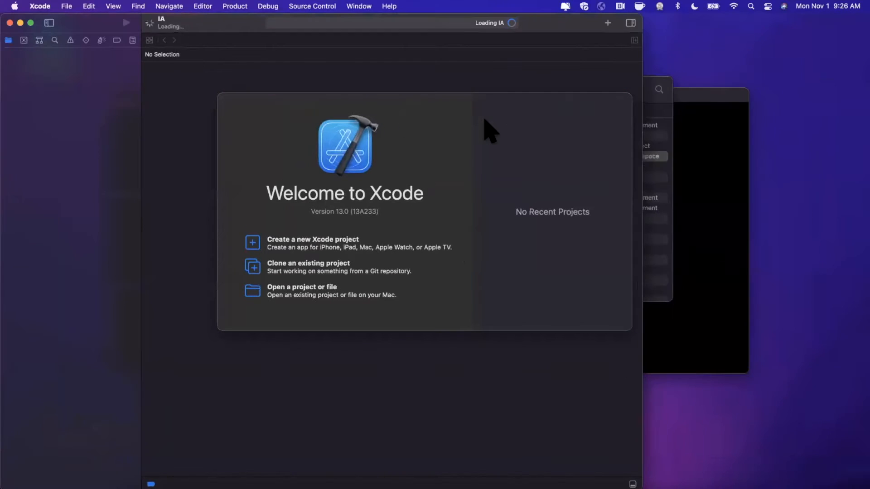
mouse_move(524, 265)
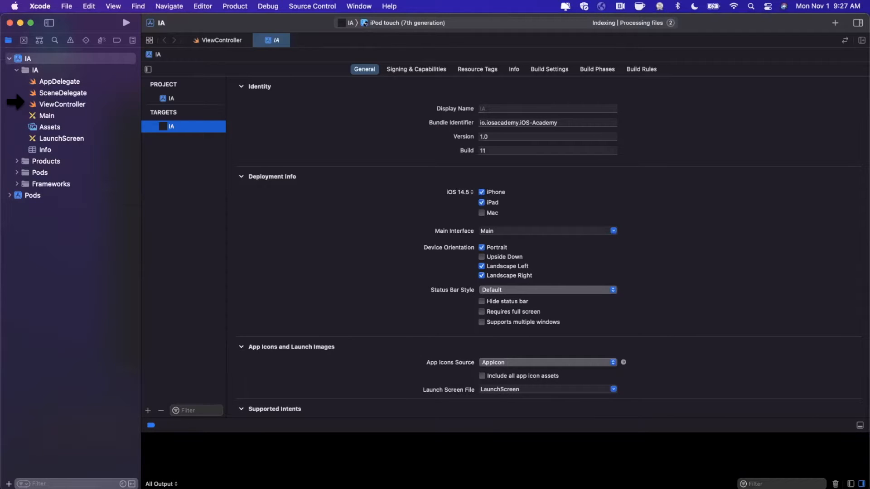
Step: View ViewController.swift, then review the IA target's version number and general settings
left_click(62, 104)
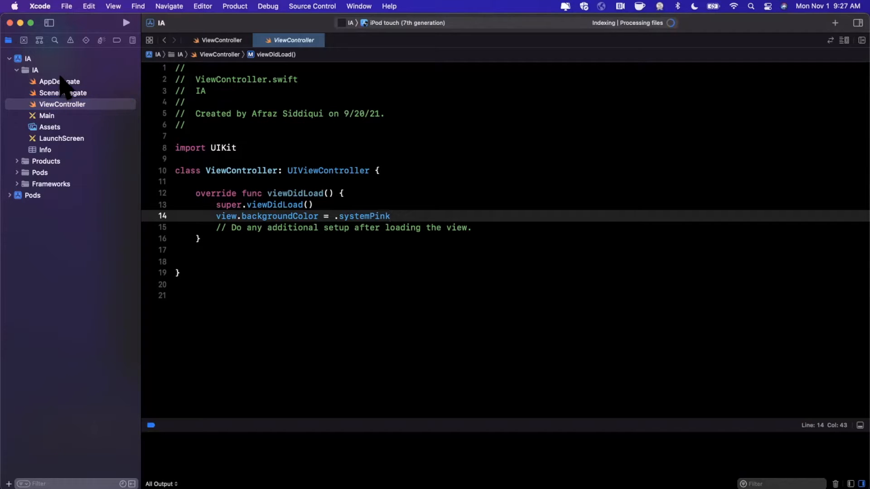
left_click(27, 58)
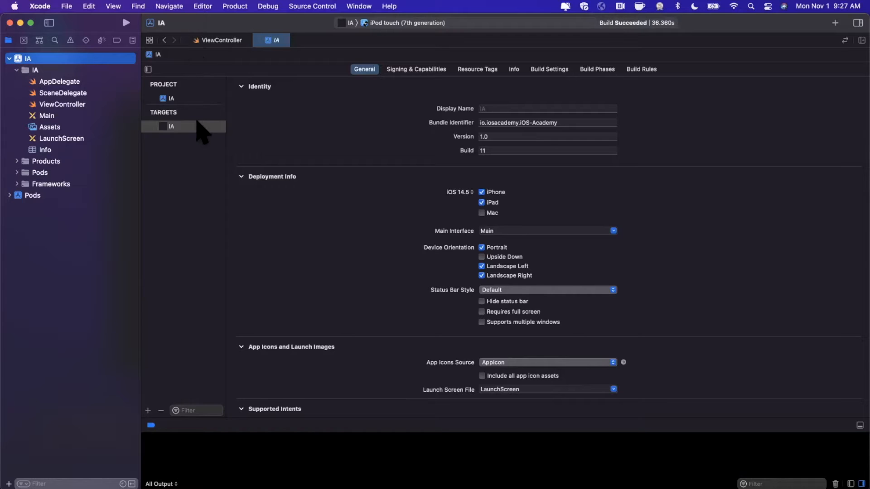
left_click(183, 126)
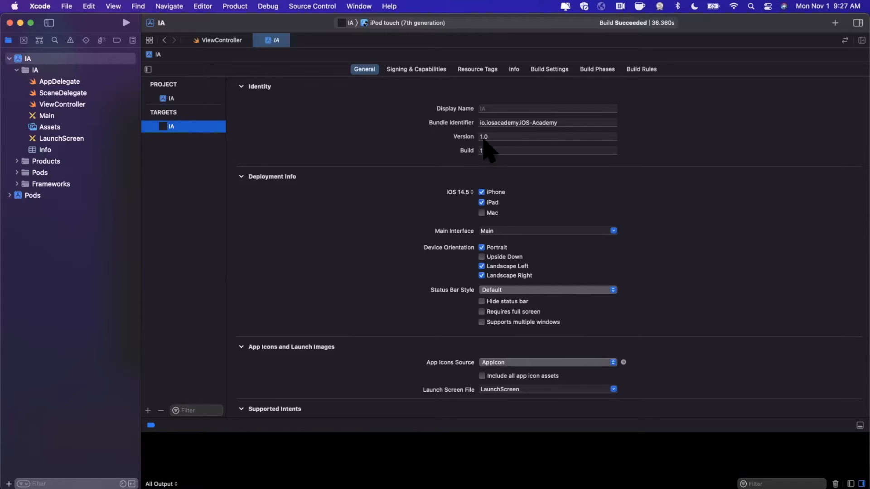
left_click(547, 123)
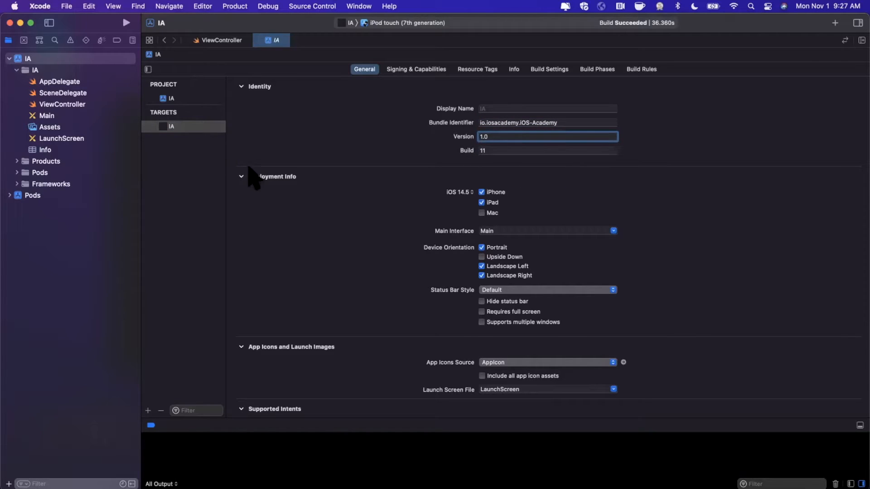
mouse_move(339, 217)
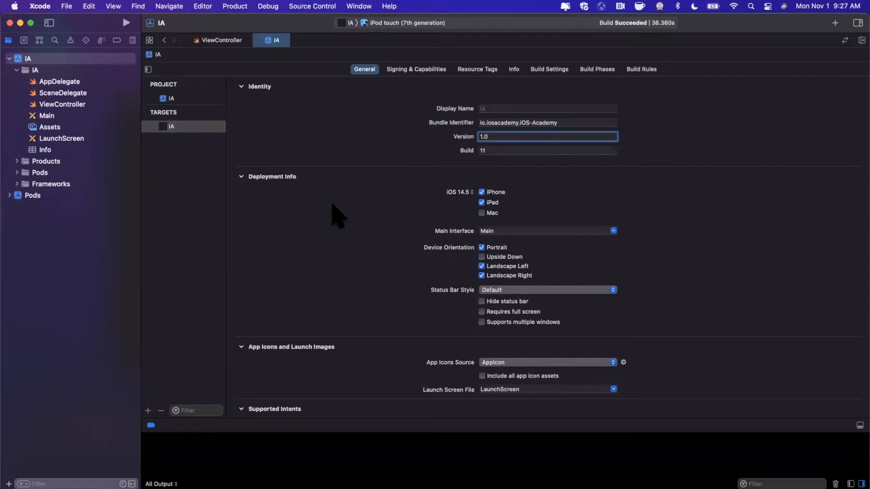
mouse_move(8, 11)
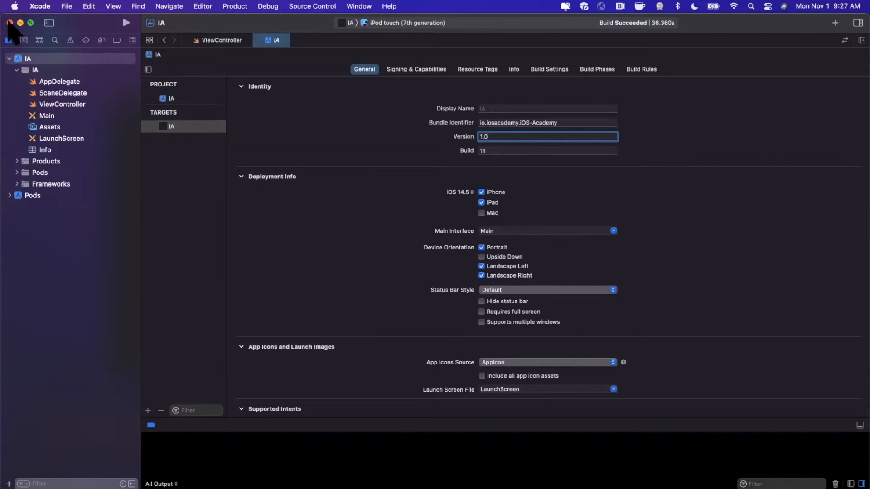
left_click(39, 6)
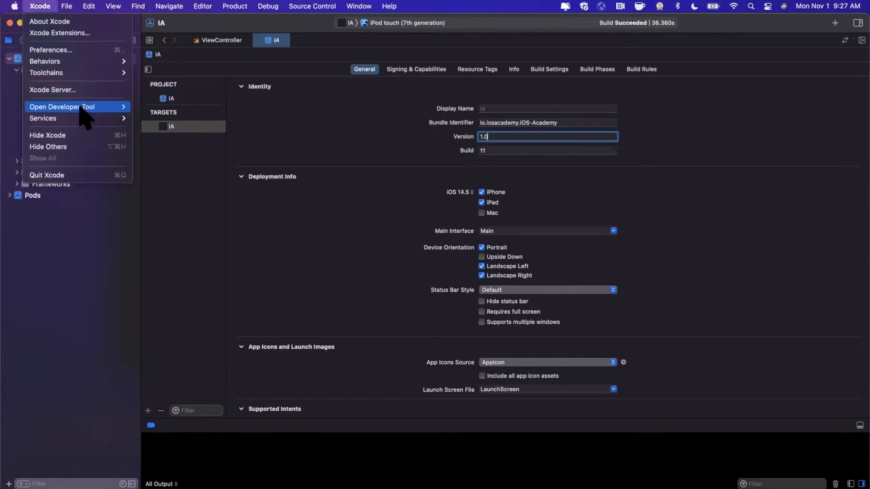
mouse_move(100, 178)
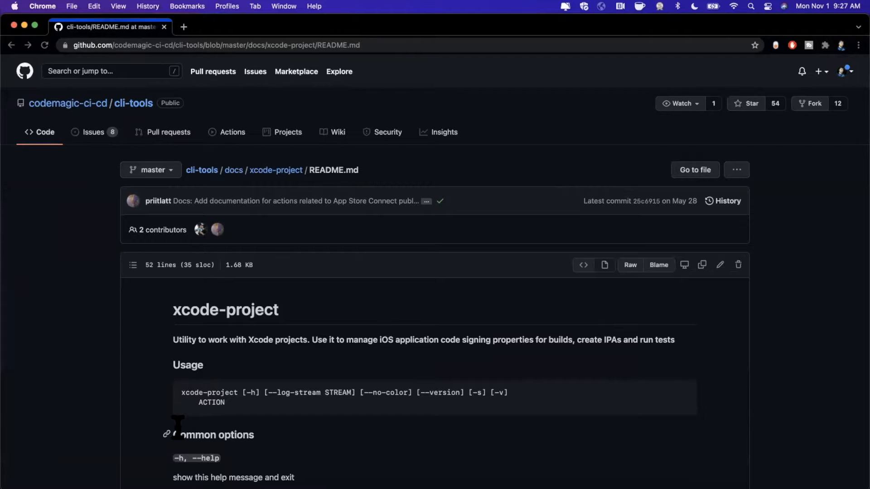
mouse_move(202, 414)
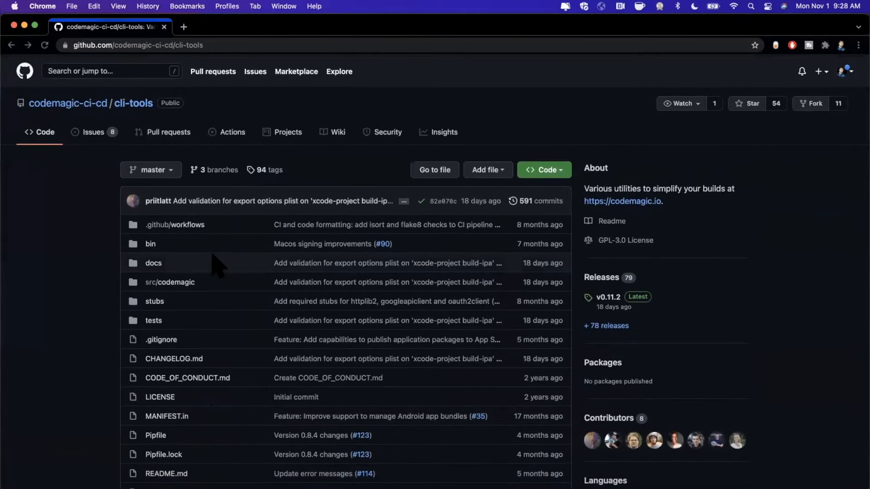
Step: Scroll the cli-tools README down to the Installing section with the pip3 command
scroll("down", 3)
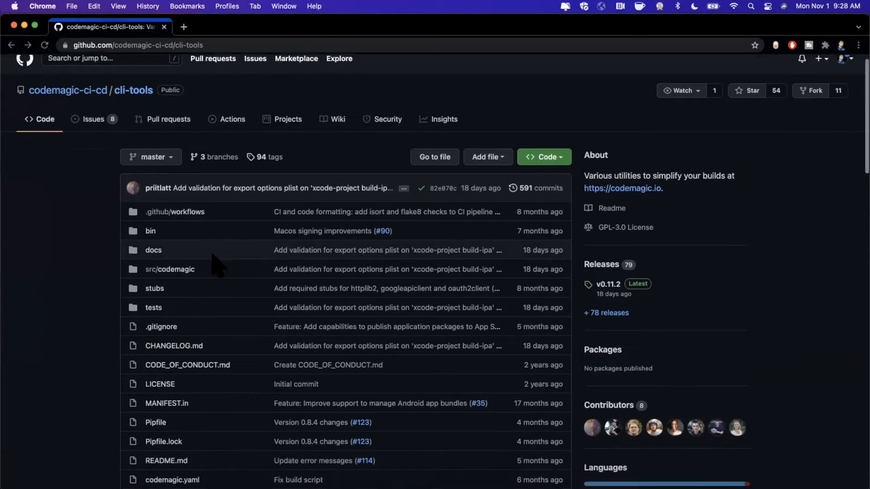
scroll("down", 3)
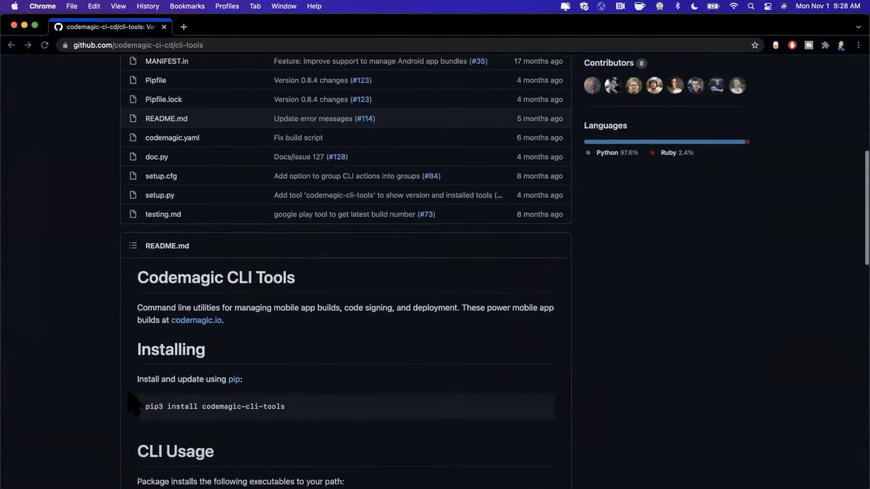
scroll("down", 3)
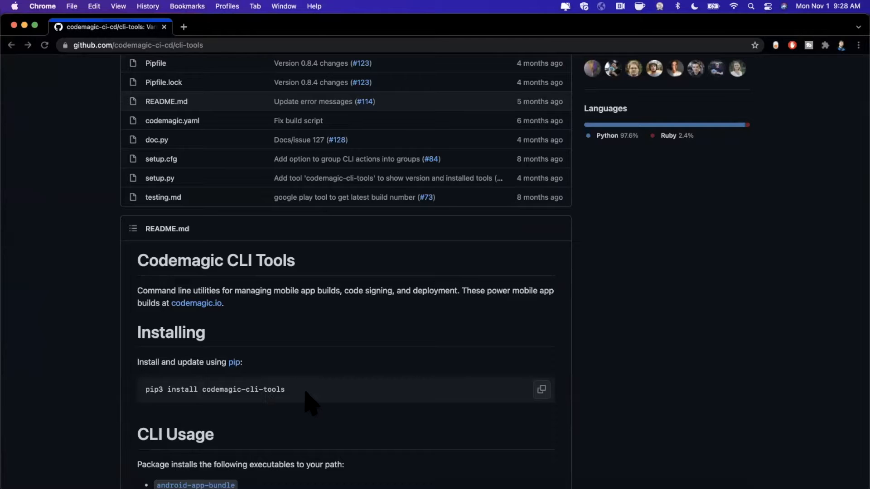
scroll("down", 3)
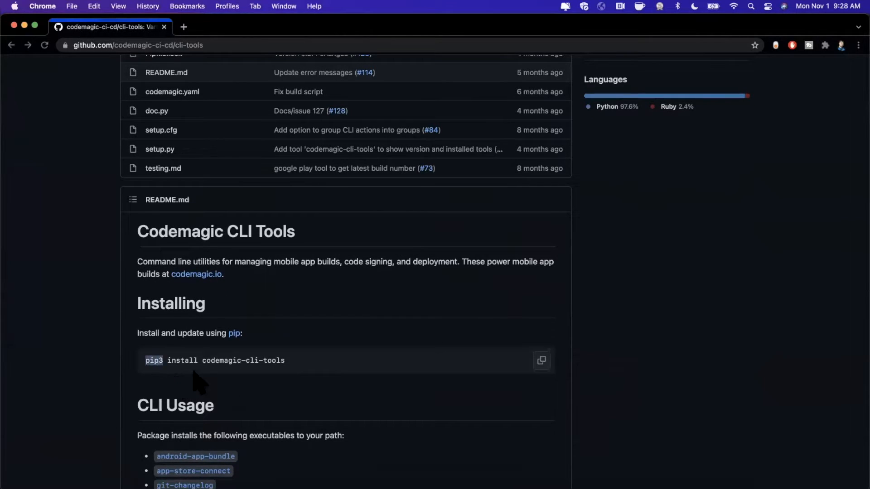
mouse_move(272, 389)
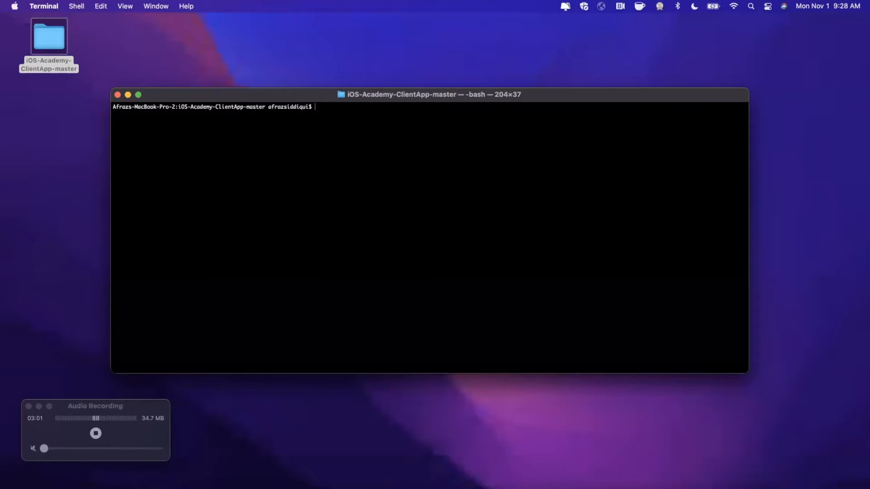
Step: Run pip3 install codemagic-cli-tools, then clear the Terminal screen
type("pip3 install codemagic-cli-tools")
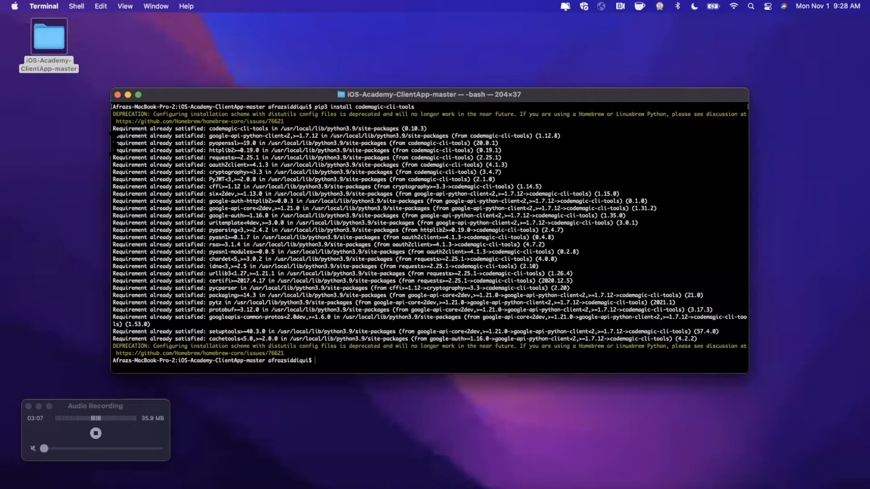
mouse_move(58, 265)
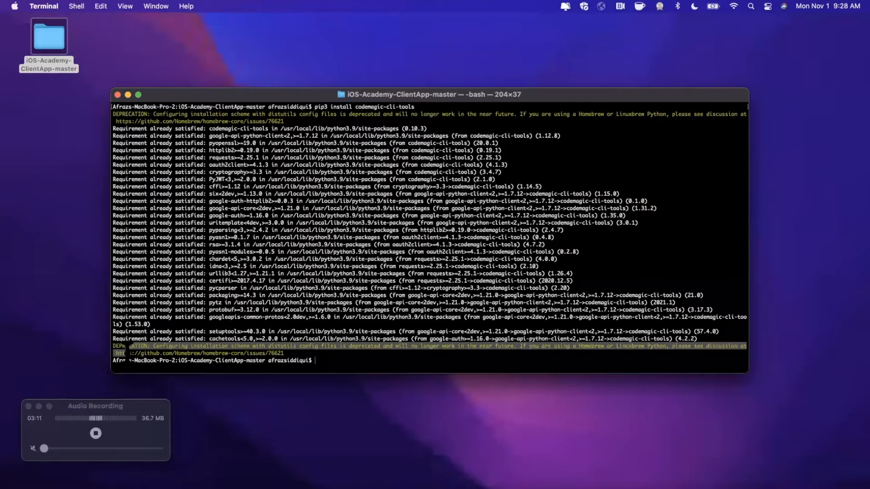
key("cmd+k")
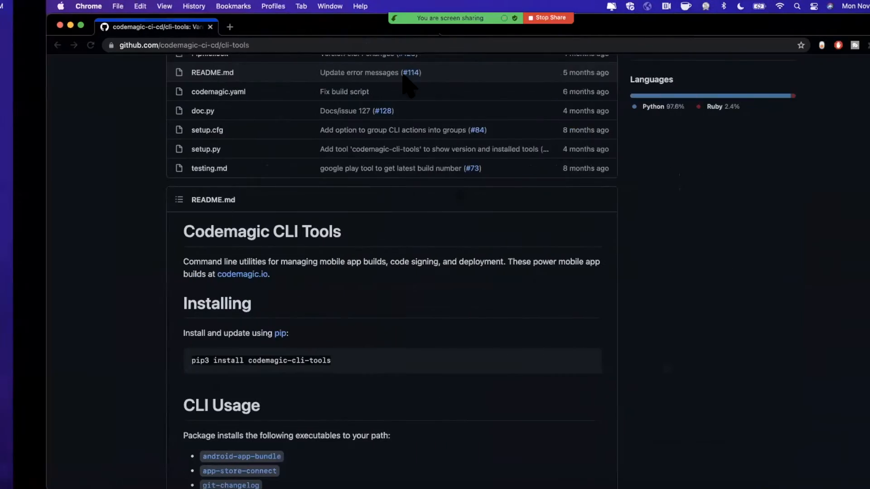
scroll("down", 3)
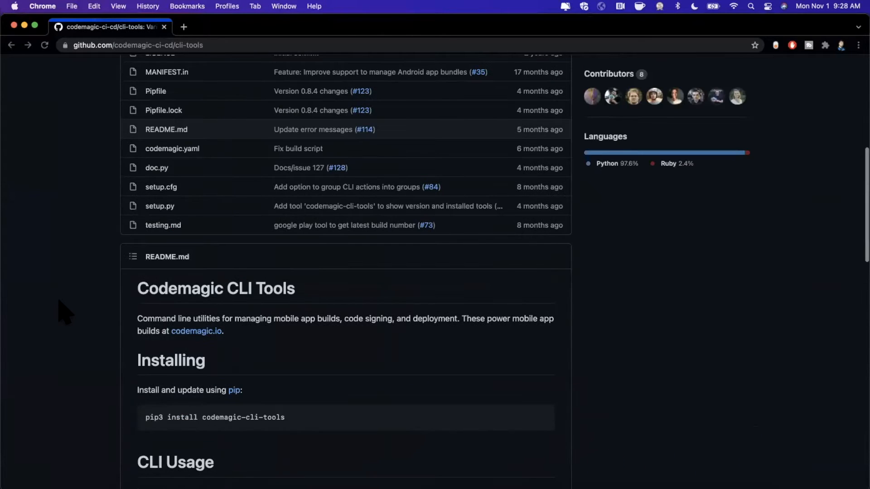
scroll("down", 3)
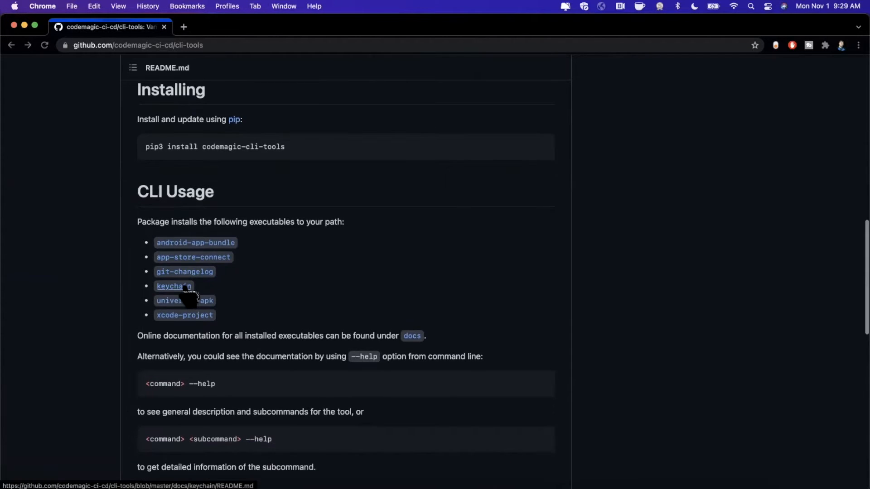
left_click(173, 287)
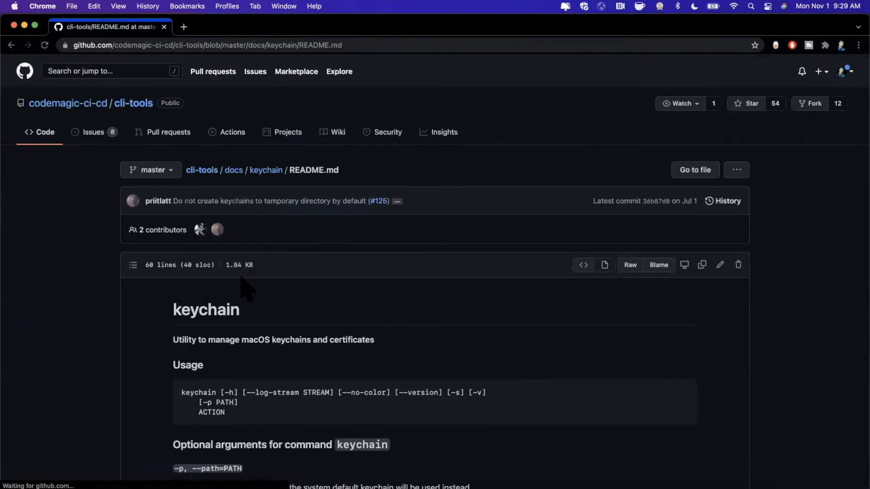
scroll("down", 3)
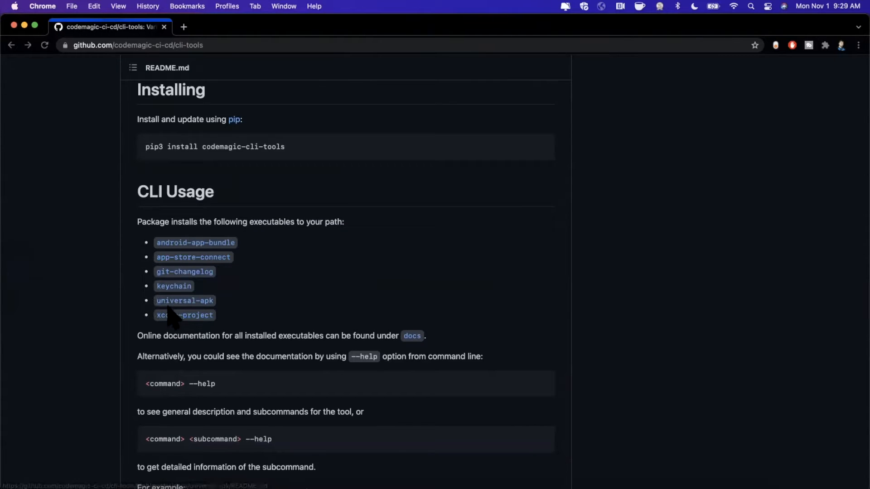
mouse_move(185, 315)
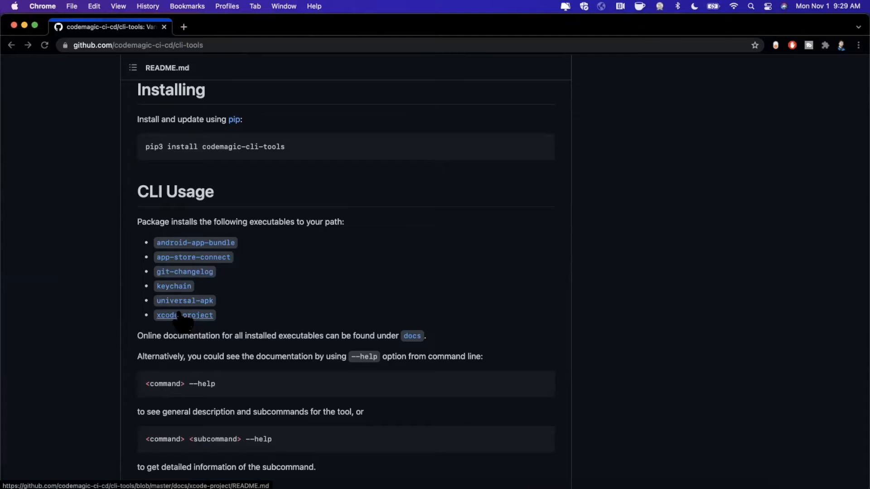
left_click(184, 316)
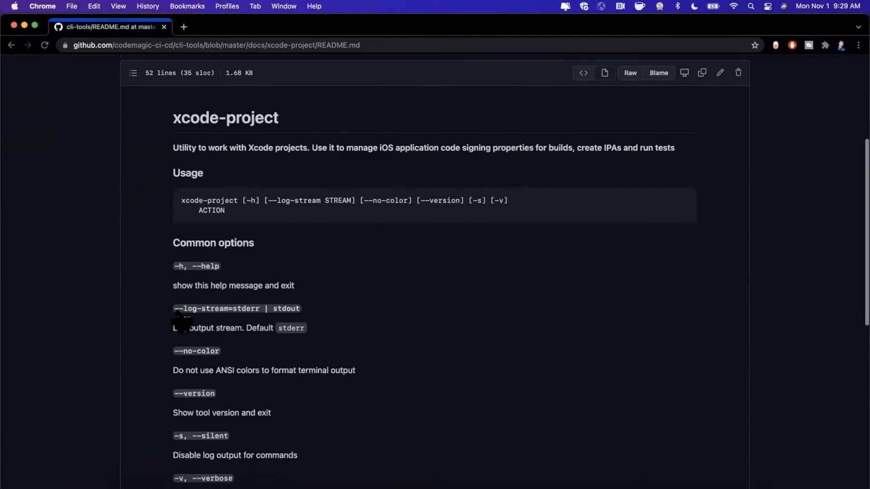
scroll("down", 3)
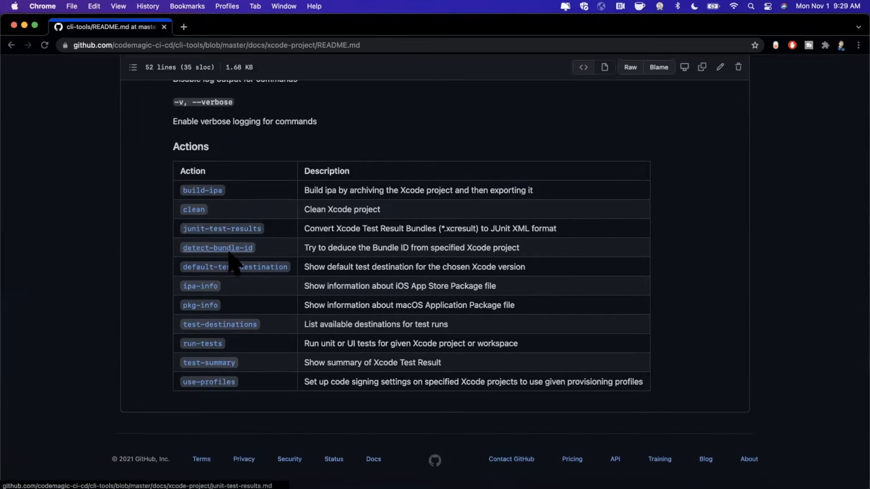
mouse_move(231, 305)
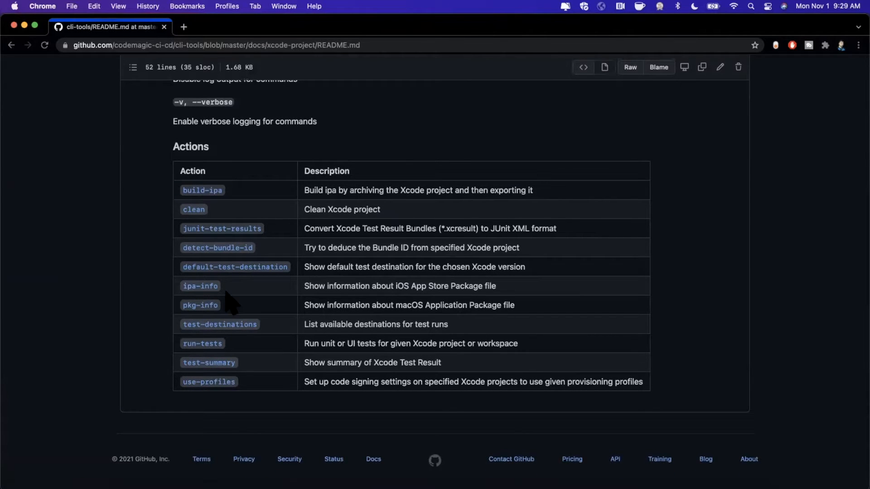
mouse_move(227, 308)
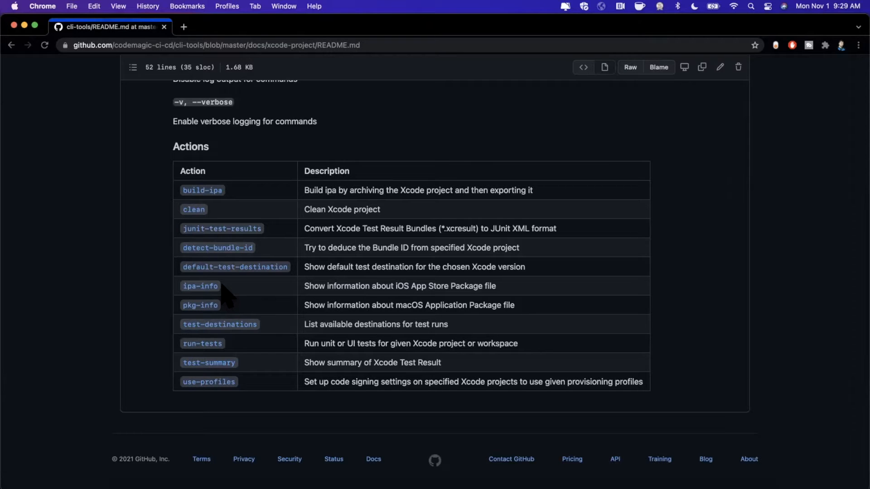
mouse_move(269, 299)
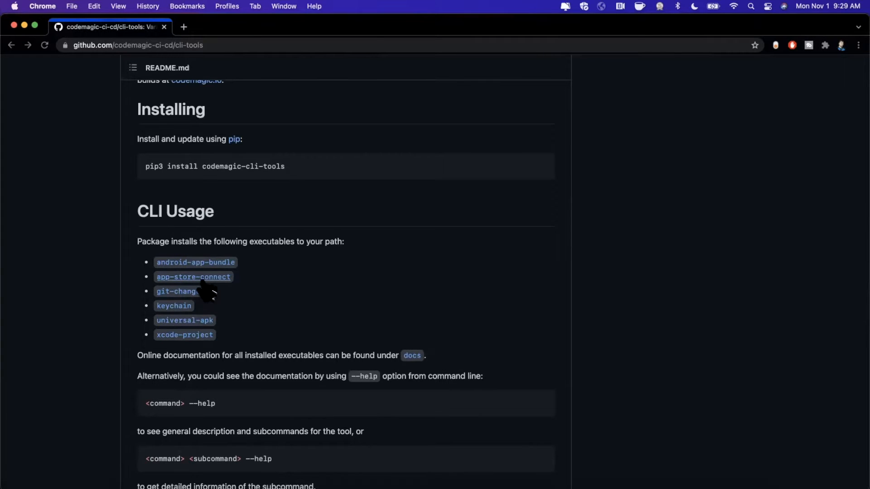
Step: Browse the app-store-connect documentation down through its Actions table and action groups
left_click(193, 277)
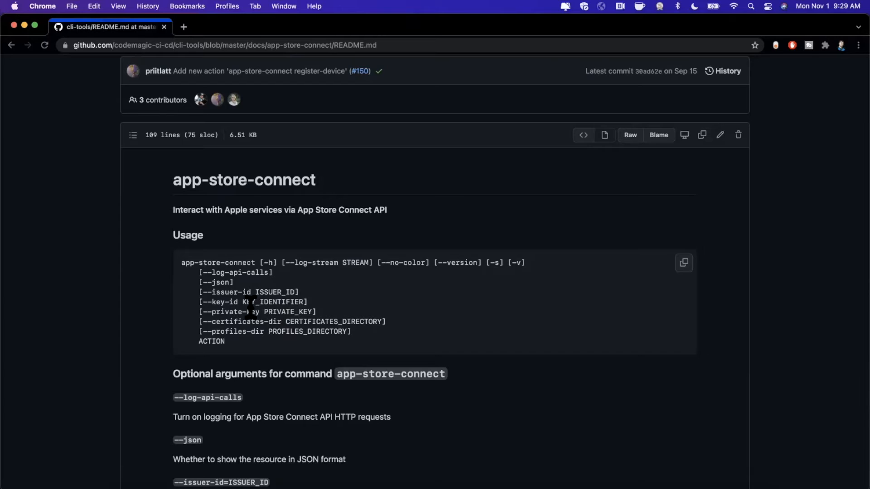
scroll("down", 3)
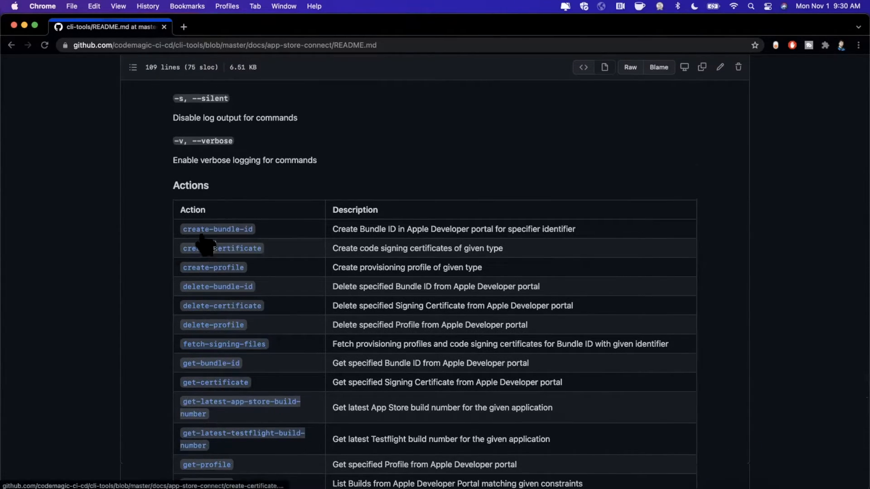
mouse_move(218, 229)
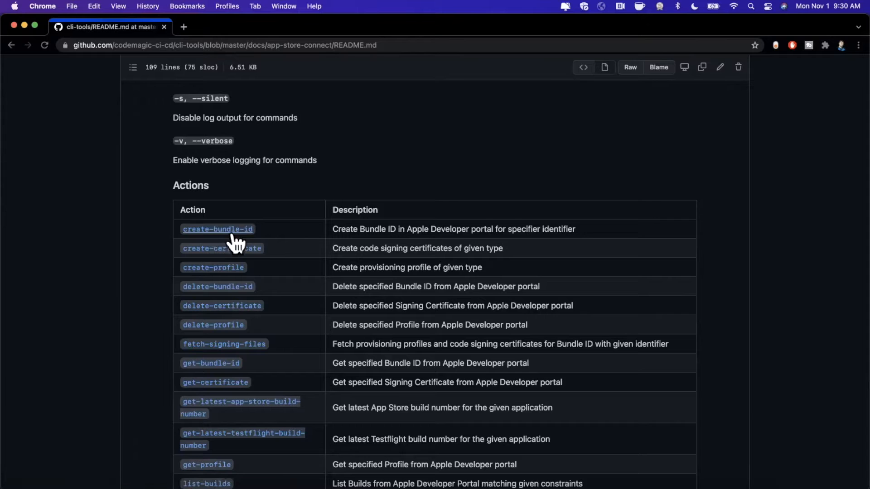
scroll("down", 3)
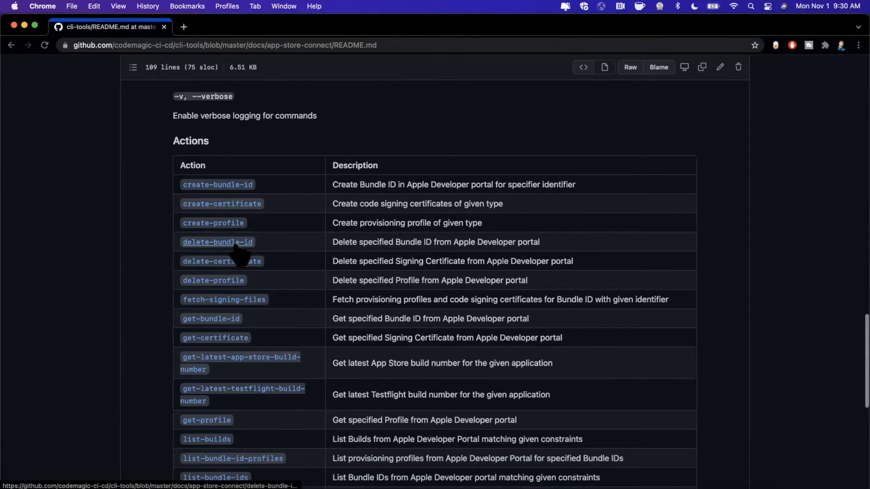
scroll("down", 3)
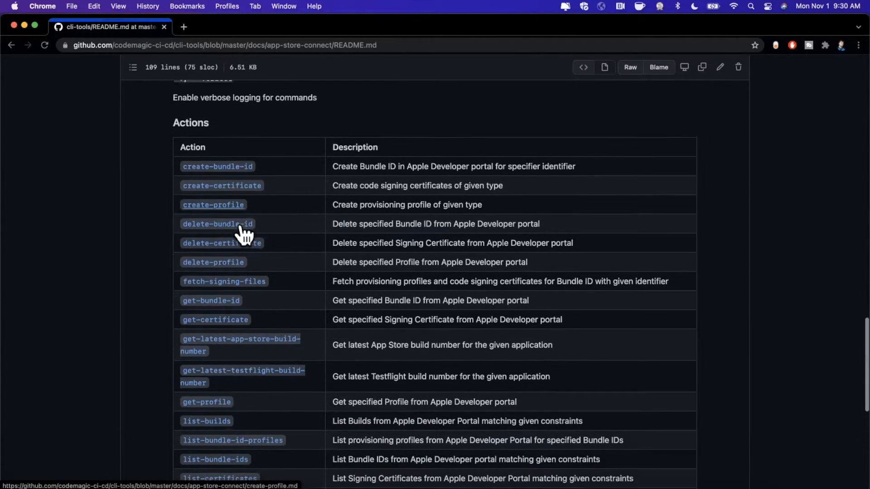
scroll("down", 3)
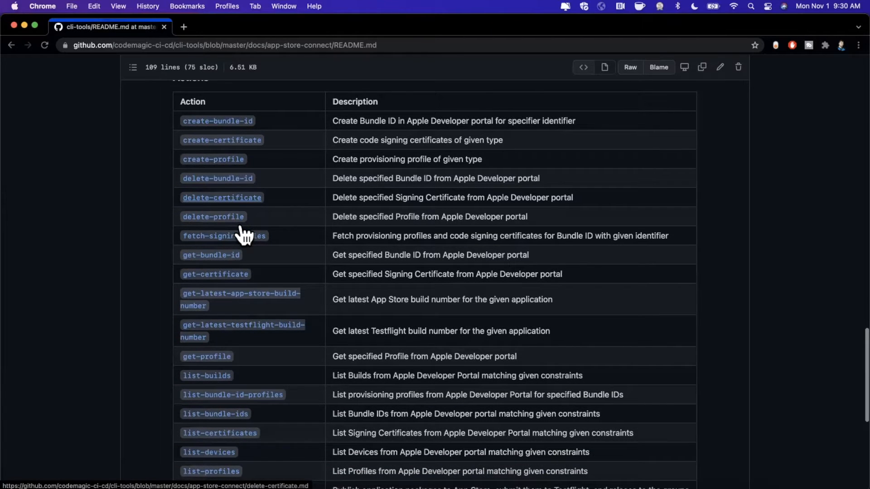
scroll("down", 3)
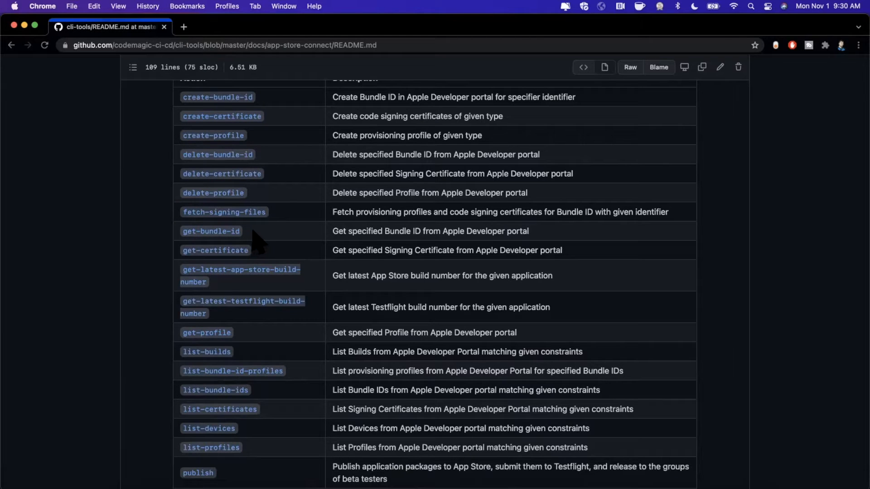
scroll("down", 3)
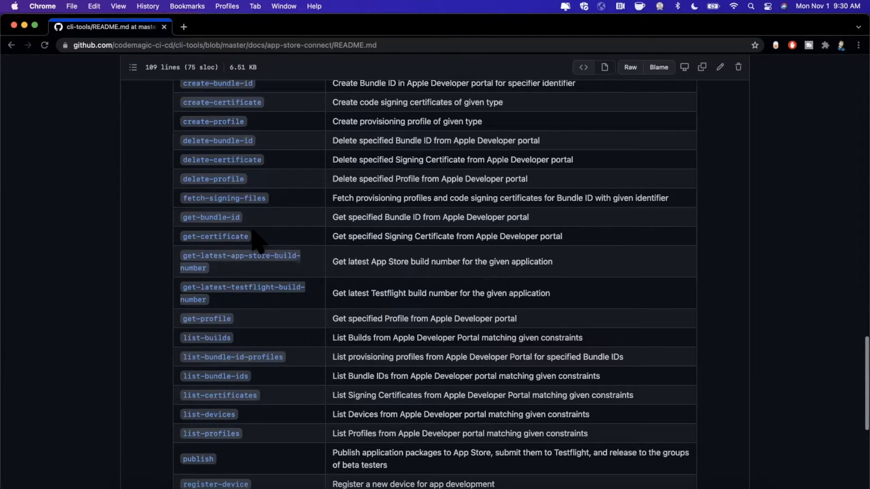
scroll("down", 3)
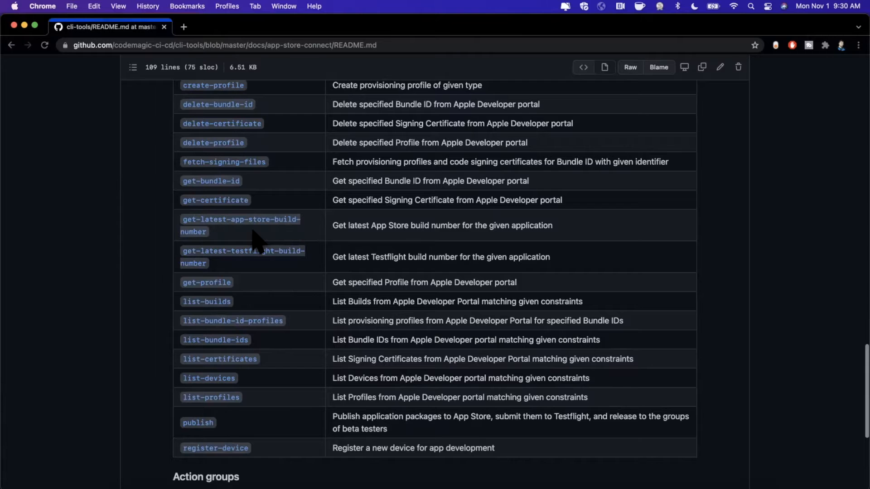
scroll("down", 3)
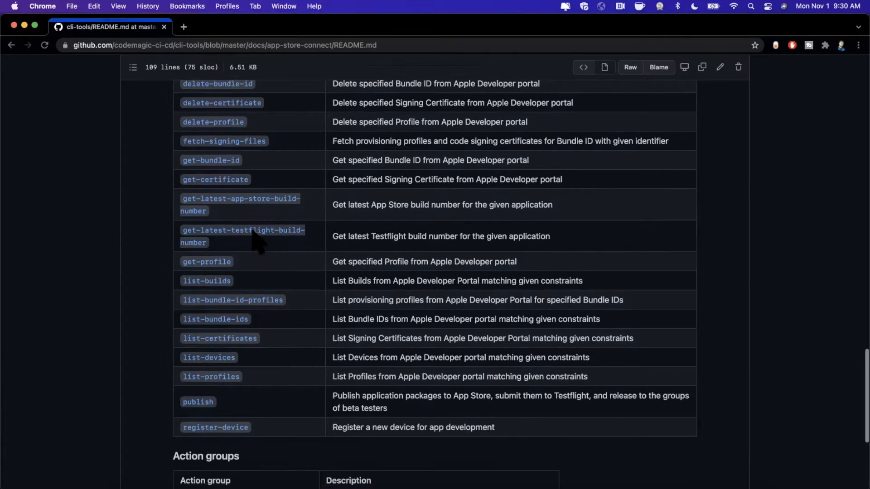
scroll("down", 3)
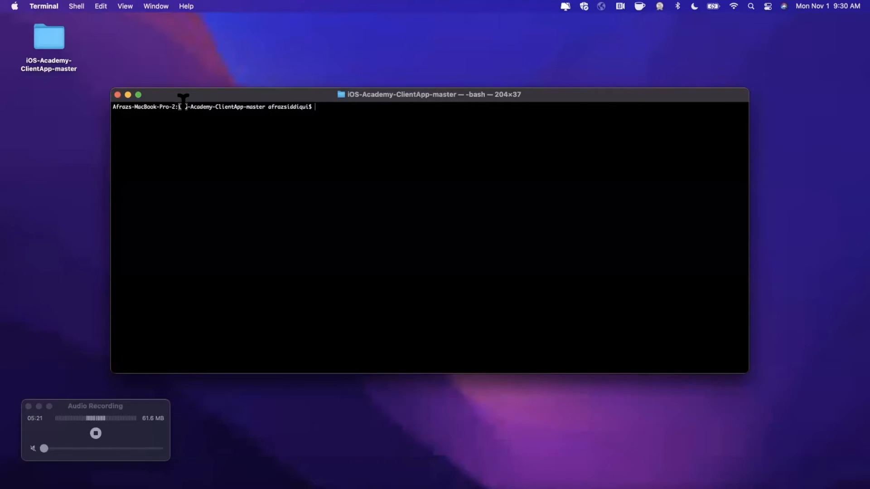
double_click(221, 106)
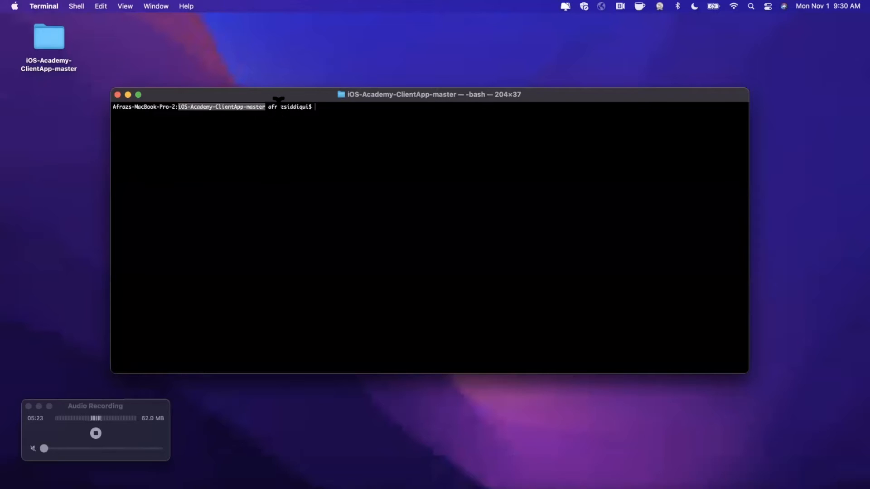
type("afrazsiddiqui")
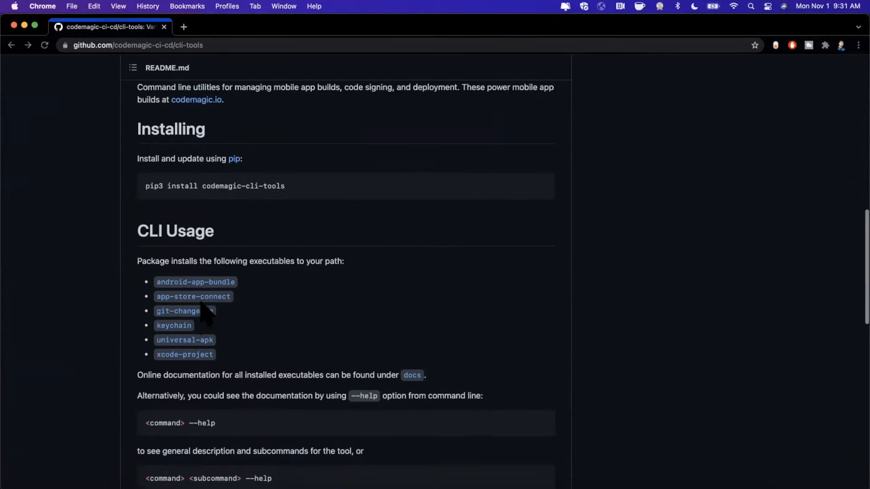
scroll("down", 3)
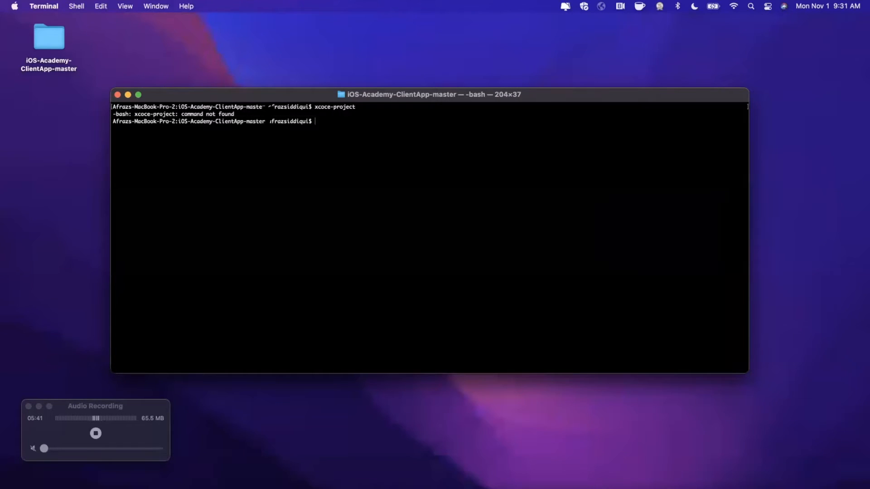
Step: Run xcode-project (after typo fixes) to print its usage, then start a detect action
type("xcoce-project")
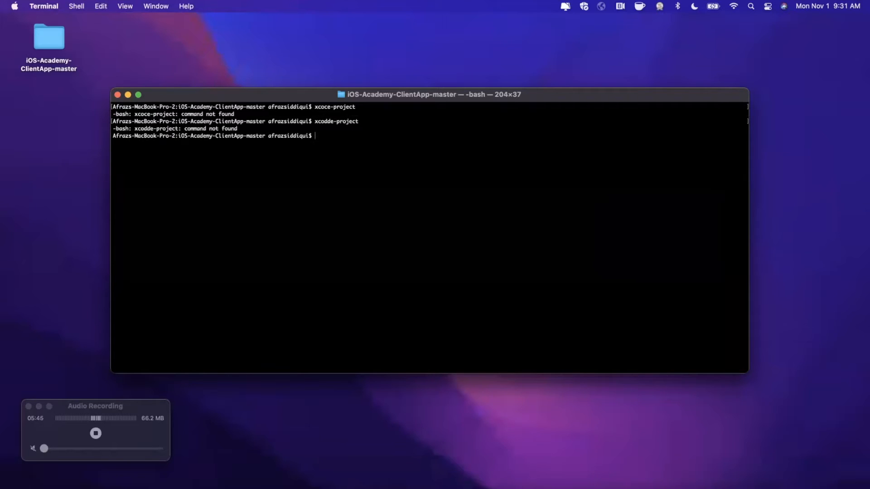
type("xcodde-project")
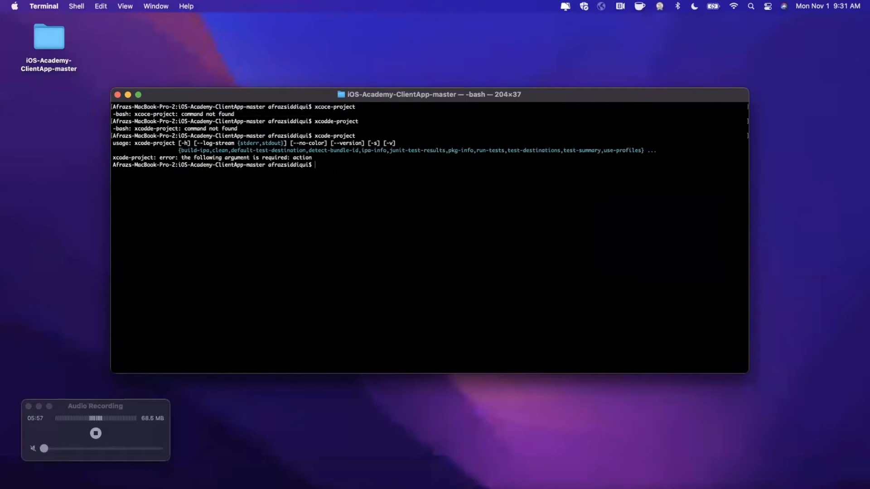
type("xcode-project")
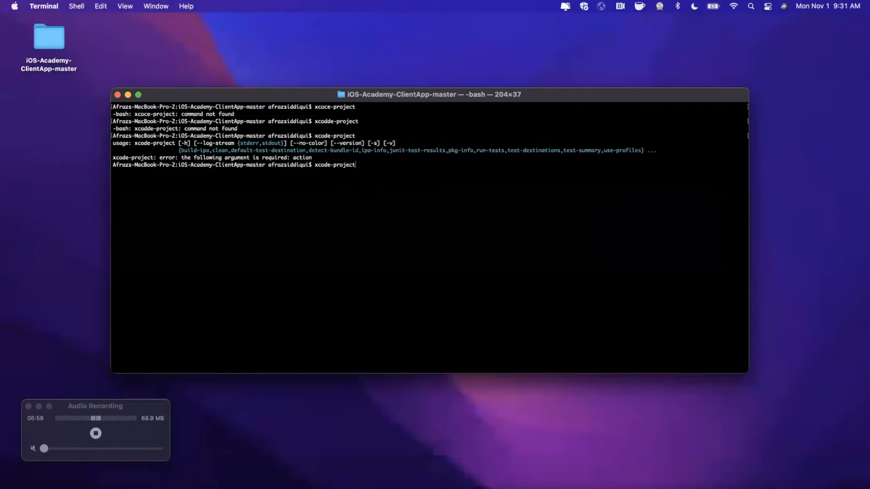
type("ddetect-bundle")
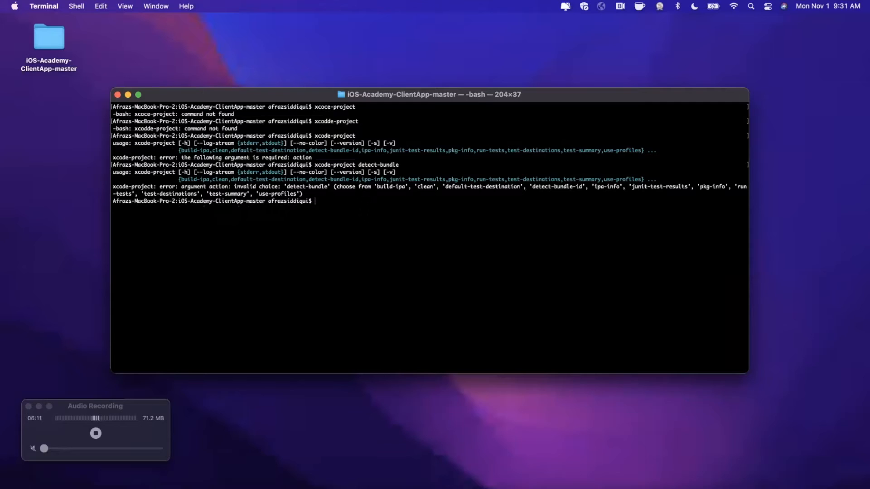
Step: Run xcode-project detect-bundle-id, then enter xcode-project clean at the prompt
type("xcode-project detect-bundle-id")
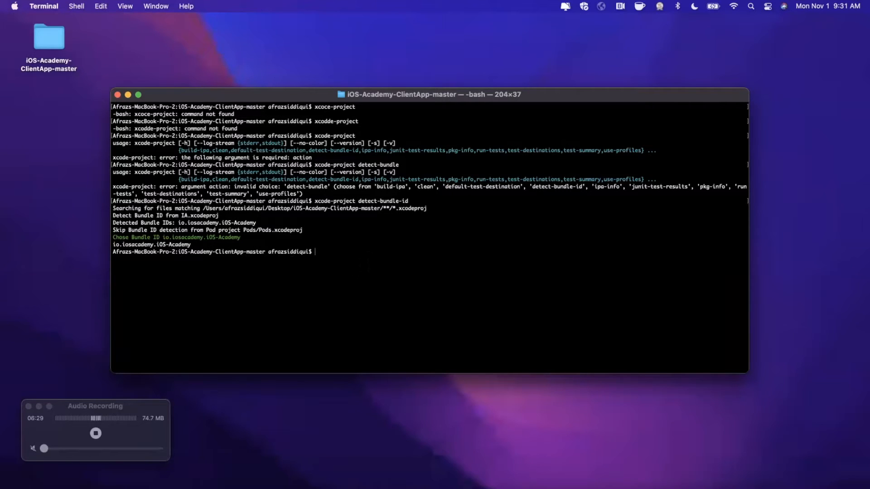
type("xcode-")
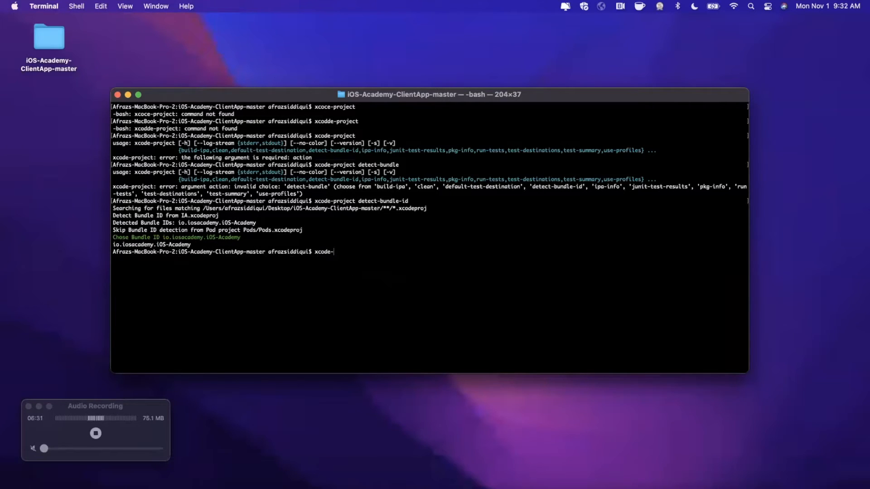
type("project")
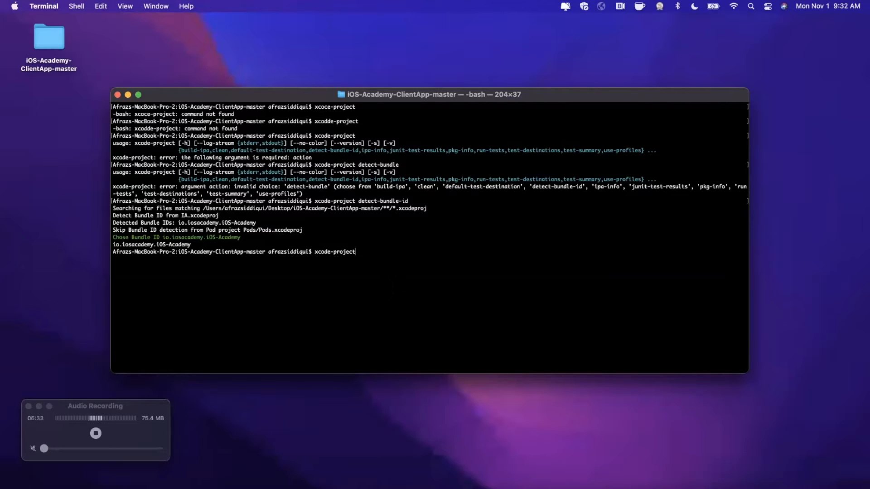
type("clean")
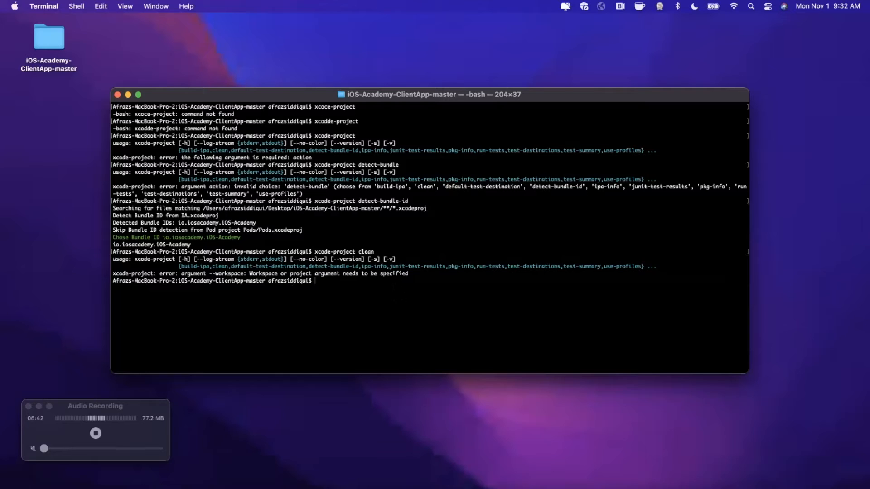
Step: Compose xcode-project clean --workspace "IA.xcworkspace", copying the file name from the ls listing
type("xcode-project clean")
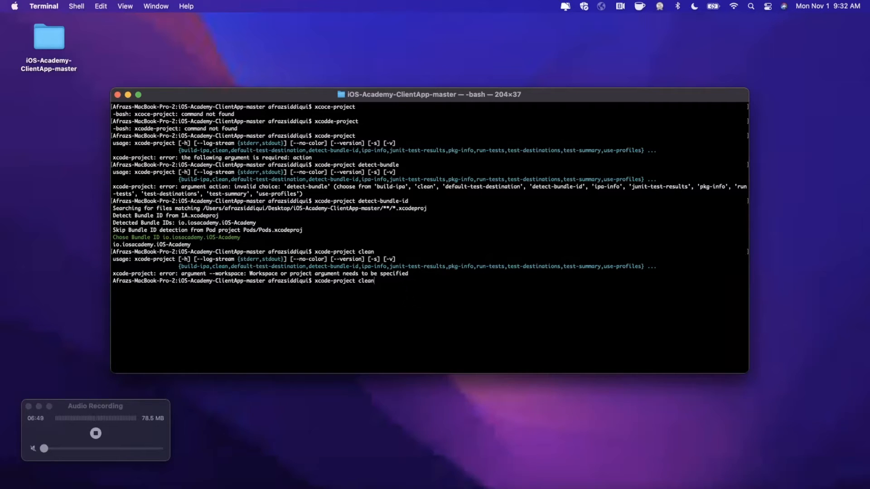
type("--w")
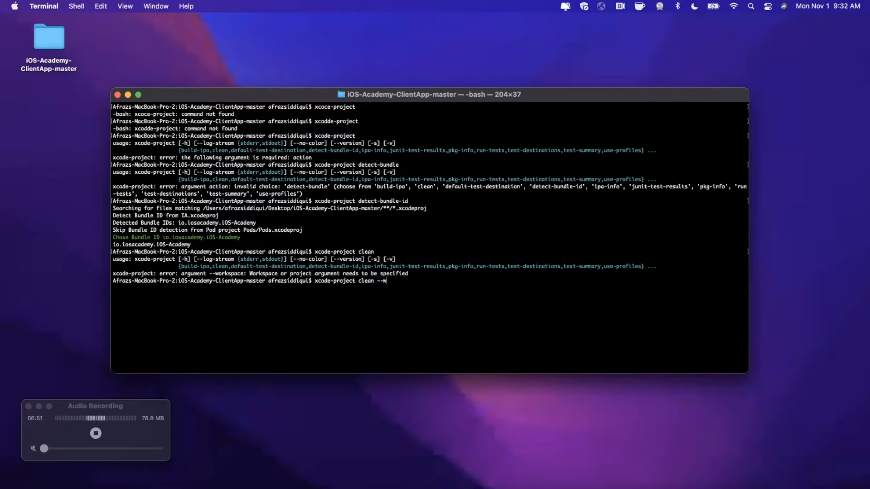
type("orkspace \"")
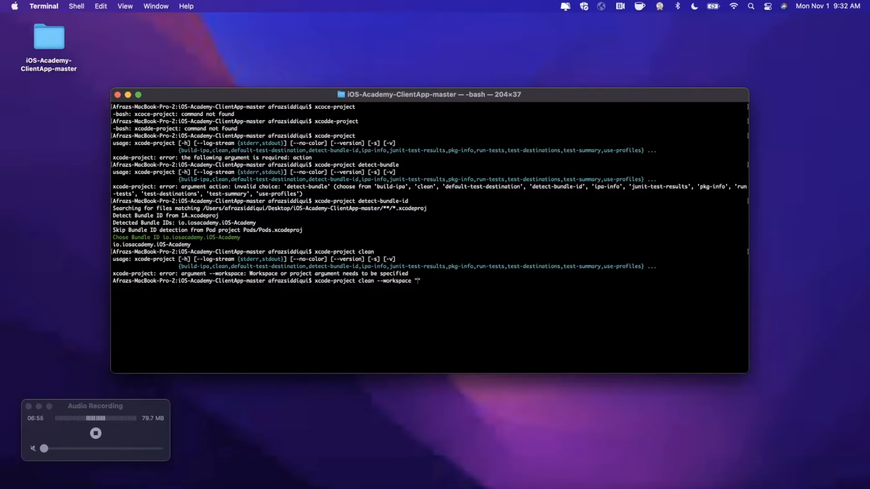
type("IA.xcwo")
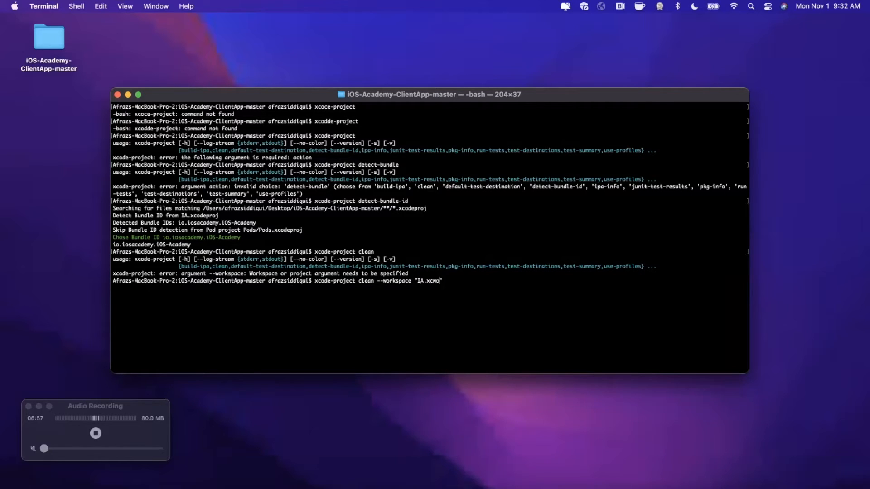
type("rkspace")
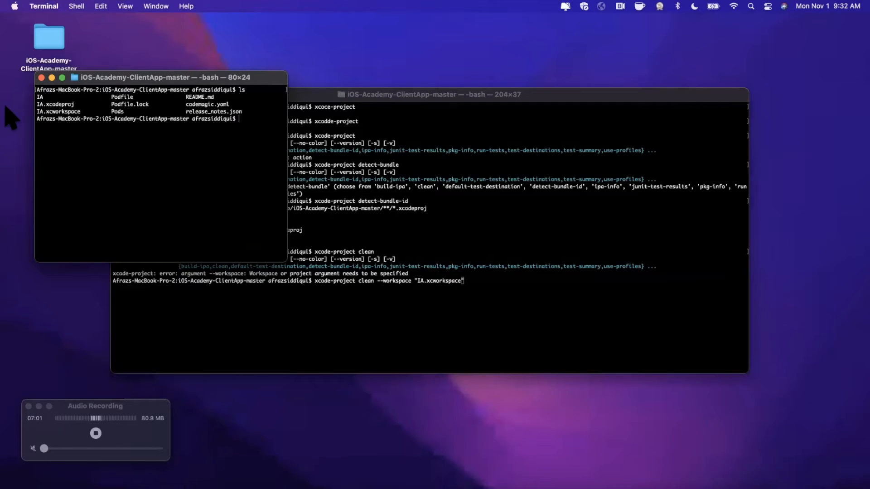
right_click(59, 111)
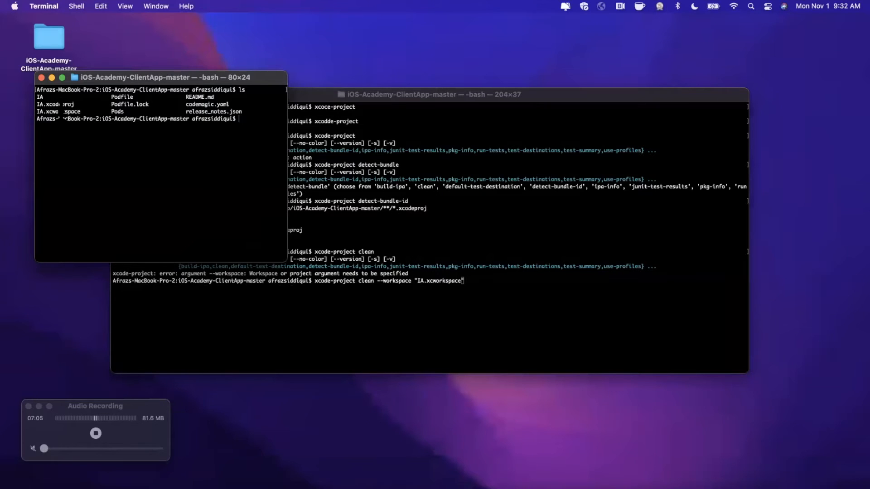
double_click(57, 111)
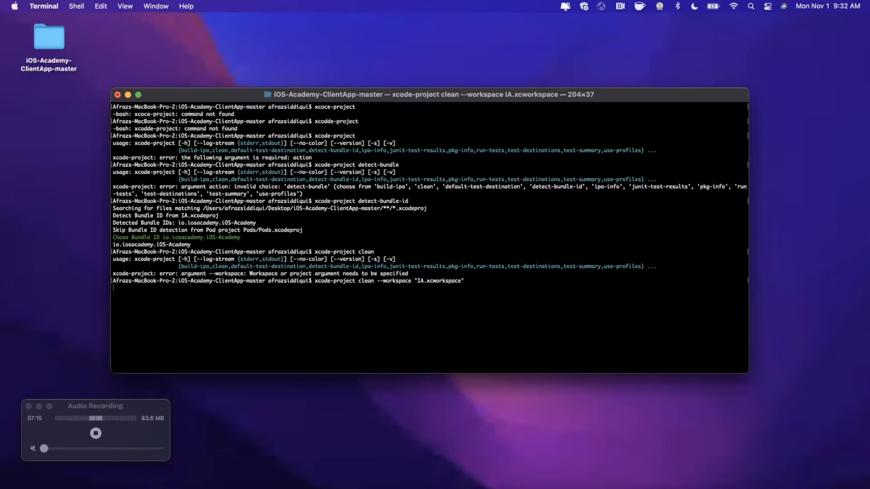
Step: Run the workspace clean, then retype it adding --scheme "IA"
key("enter")
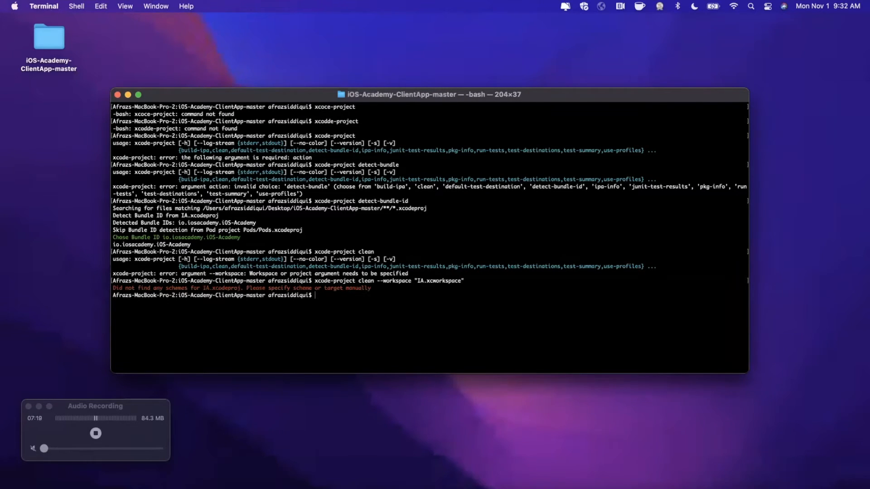
type("xcode-project clean --workspace \"IA.xcworkspace\"")
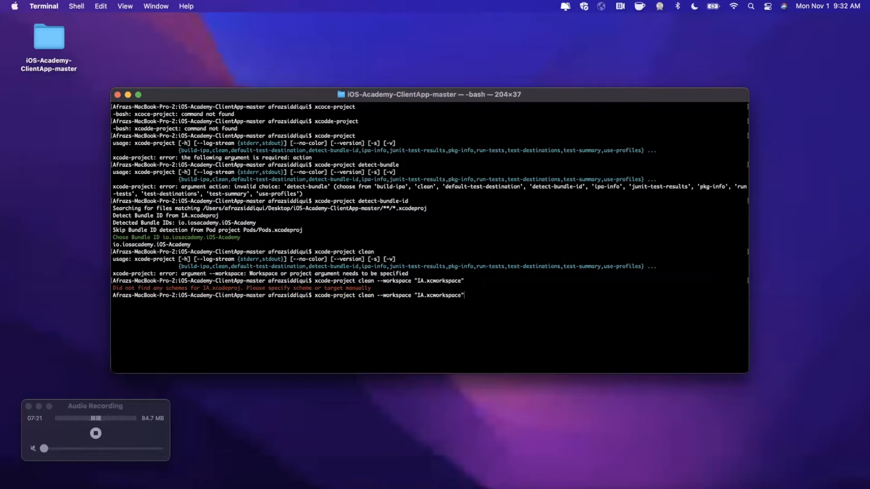
type("-")
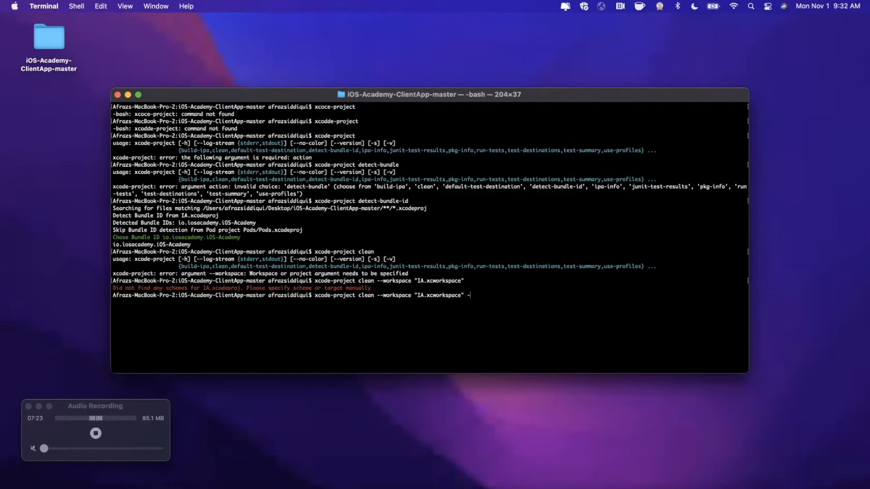
type("-scheme")
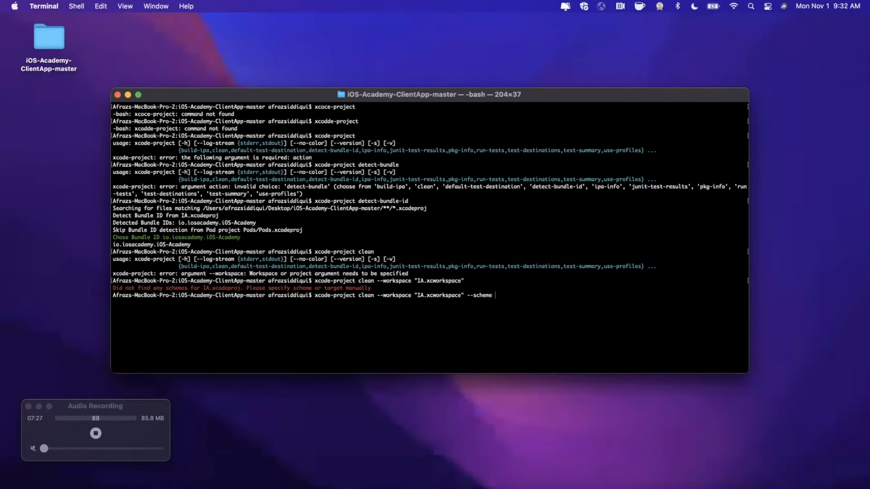
type("\"")
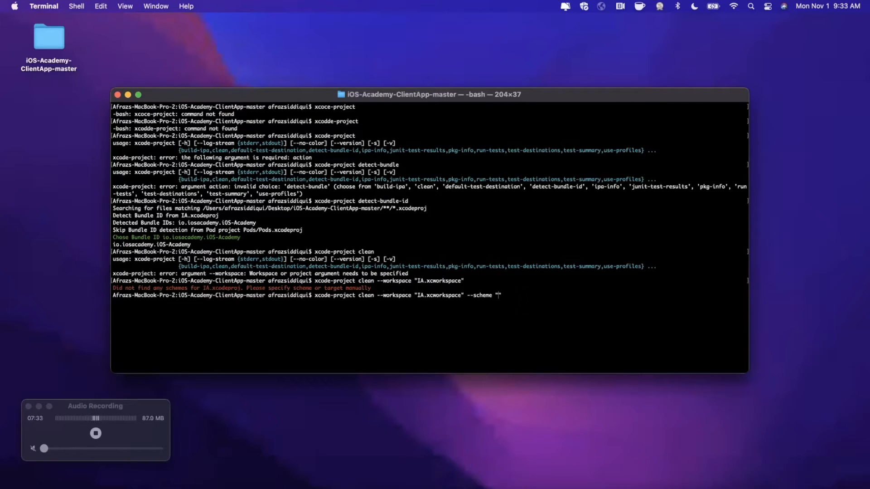
type("IA")
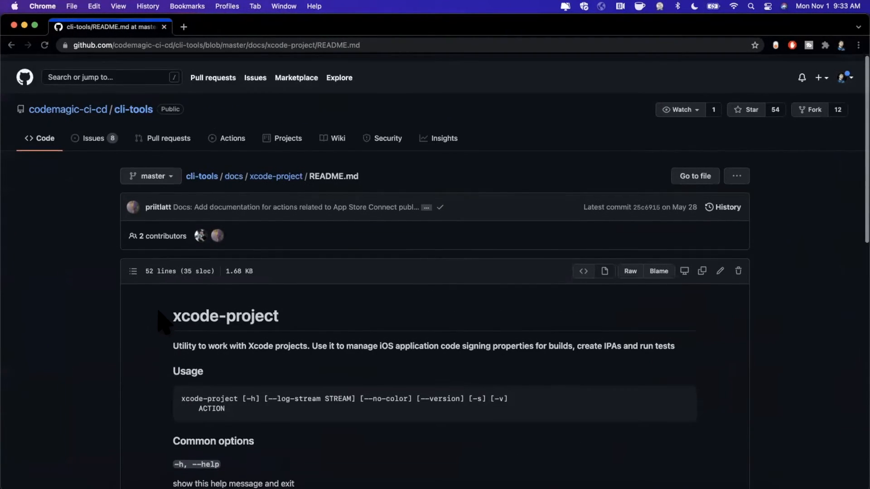
Step: Scroll the xcode-project README to its Actions table listing clean, detect-bundle-id and run-tests
scroll("down", 3)
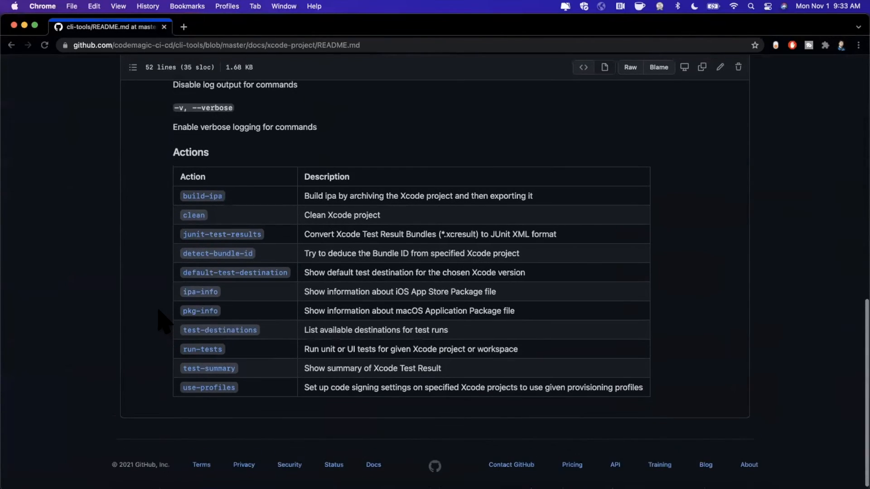
mouse_move(193, 222)
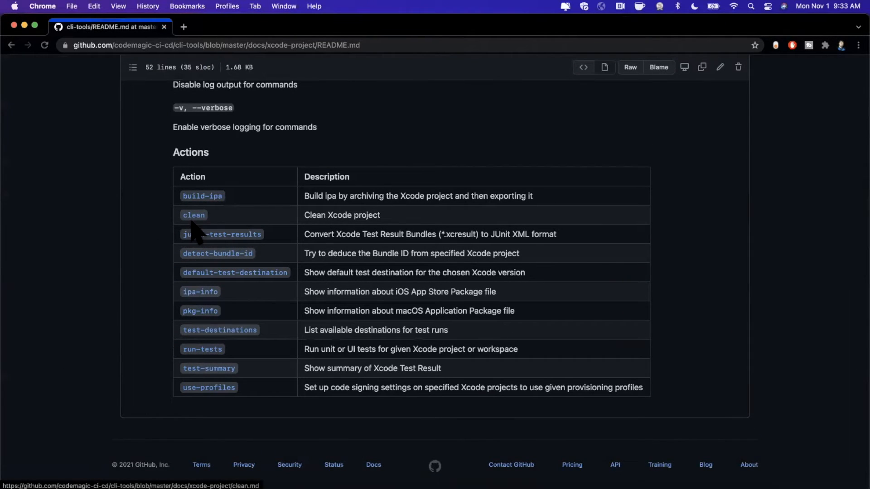
scroll("down", 3)
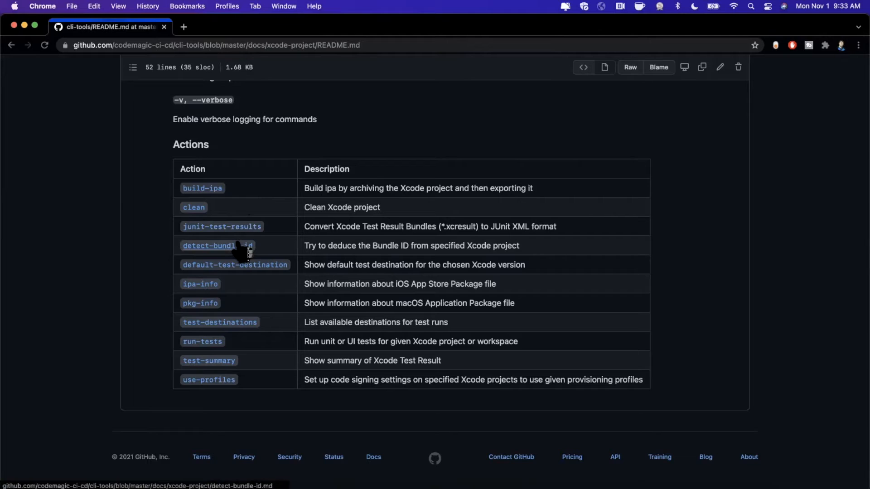
mouse_move(240, 269)
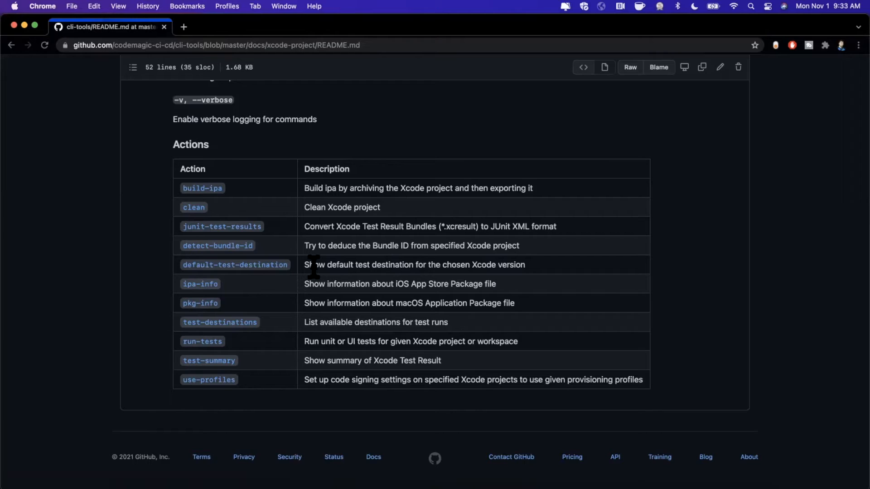
mouse_move(227, 310)
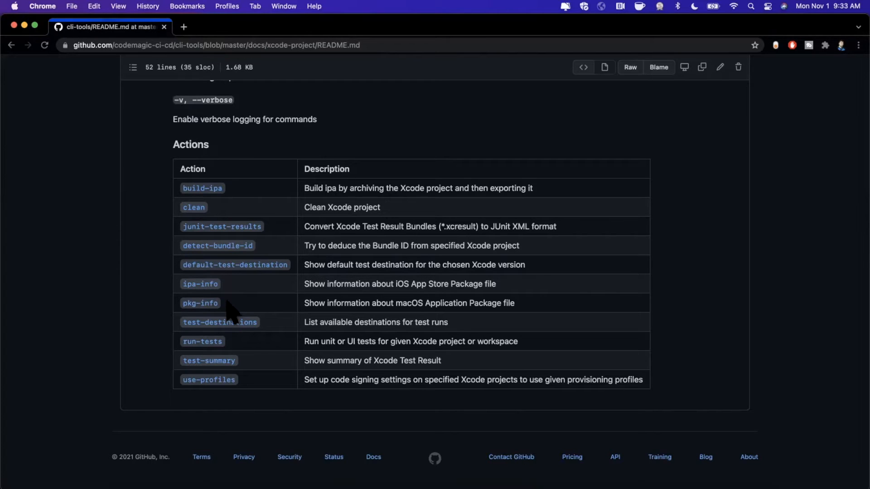
mouse_move(221, 365)
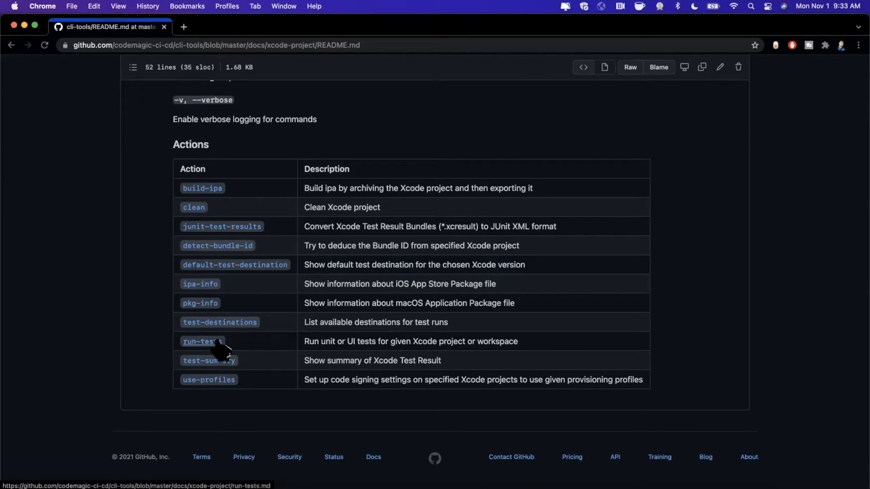
mouse_move(235, 344)
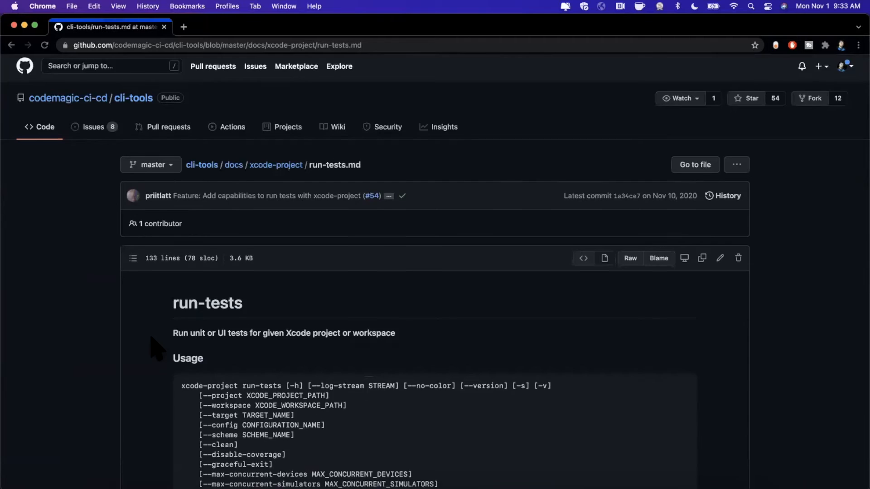
Step: Examine the --scheme option in the run-tests usage and scroll on through the page
scroll("down", 3)
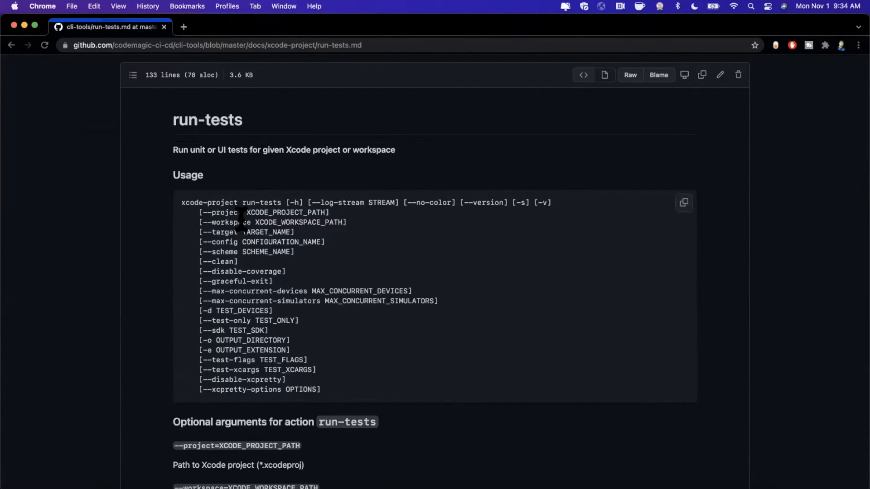
double_click(225, 213)
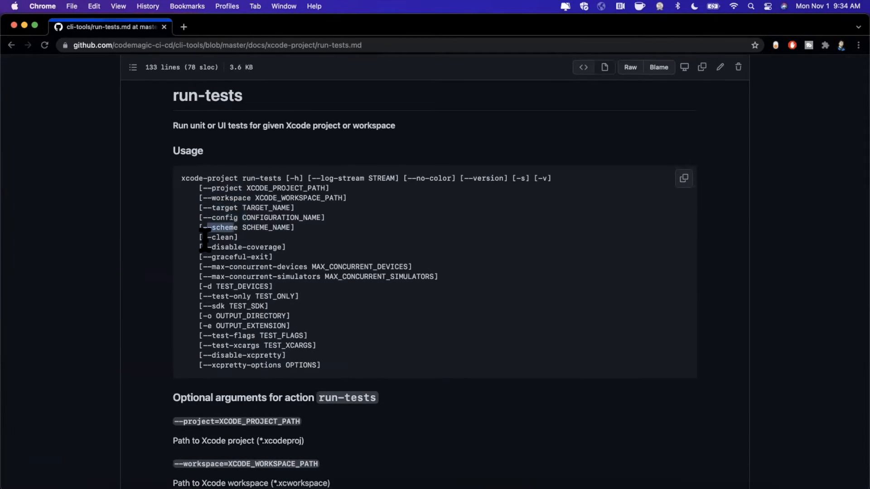
scroll("down", 3)
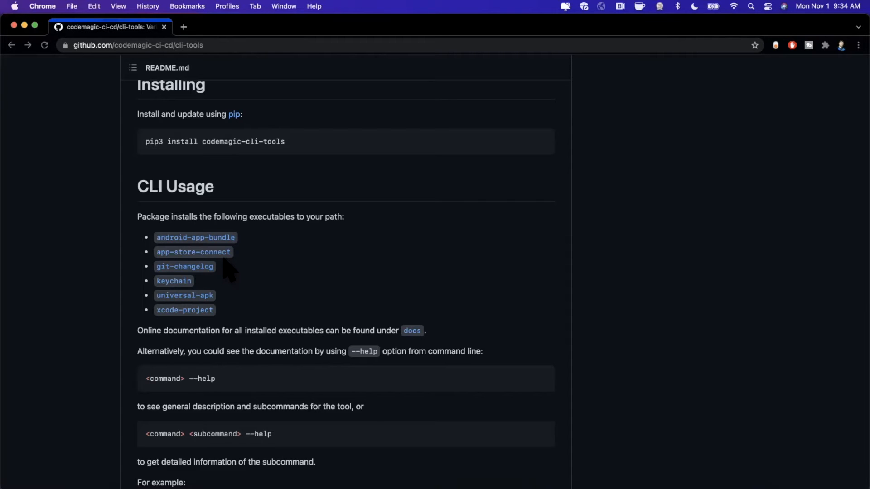
scroll("down", 3)
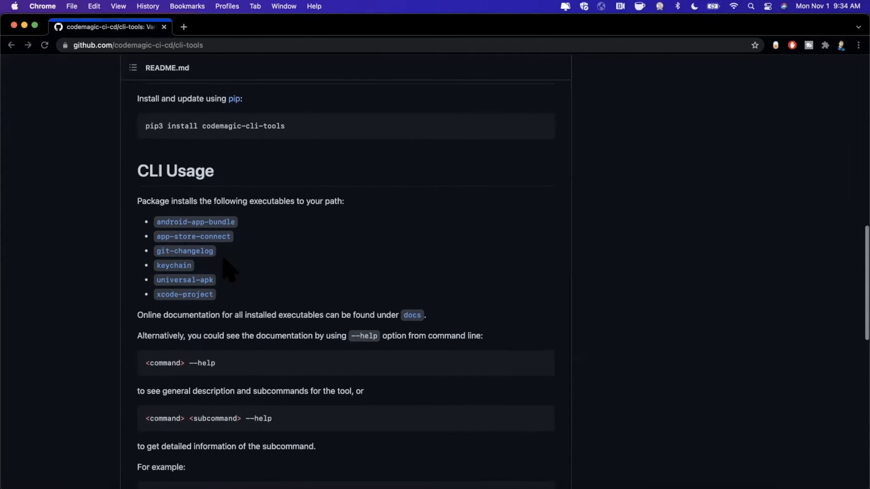
left_click(173, 265)
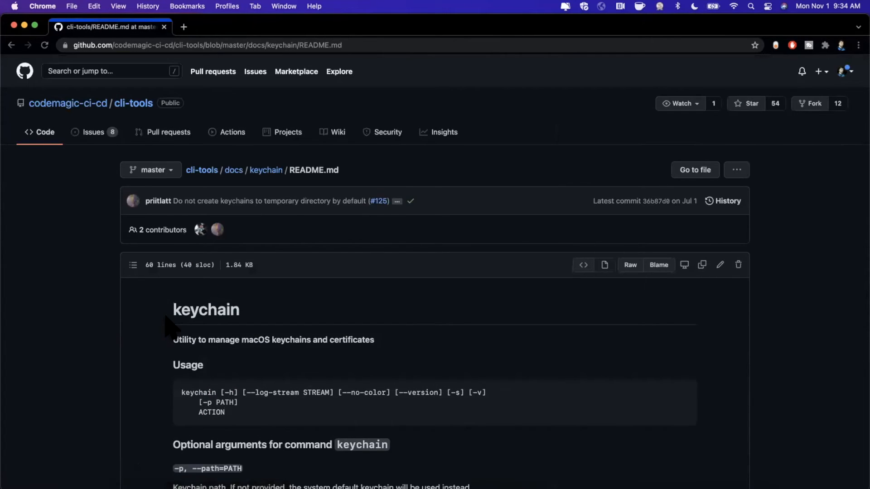
scroll("down", 3)
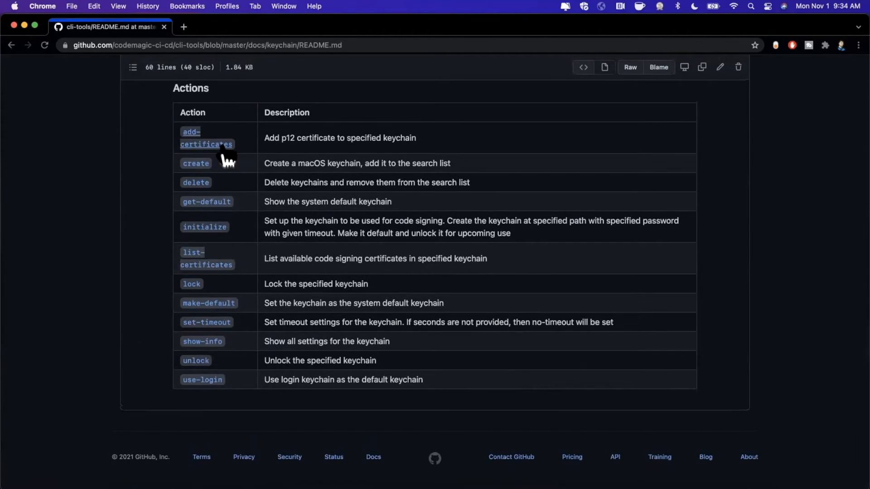
mouse_move(226, 183)
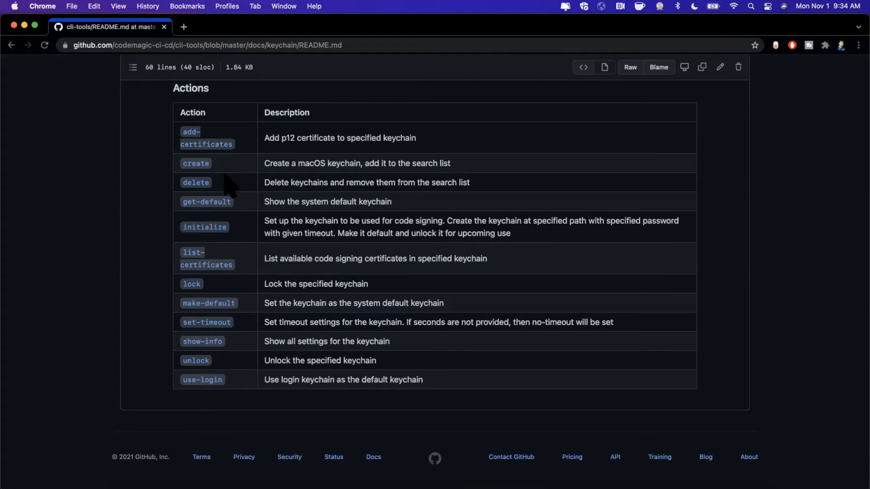
mouse_move(227, 243)
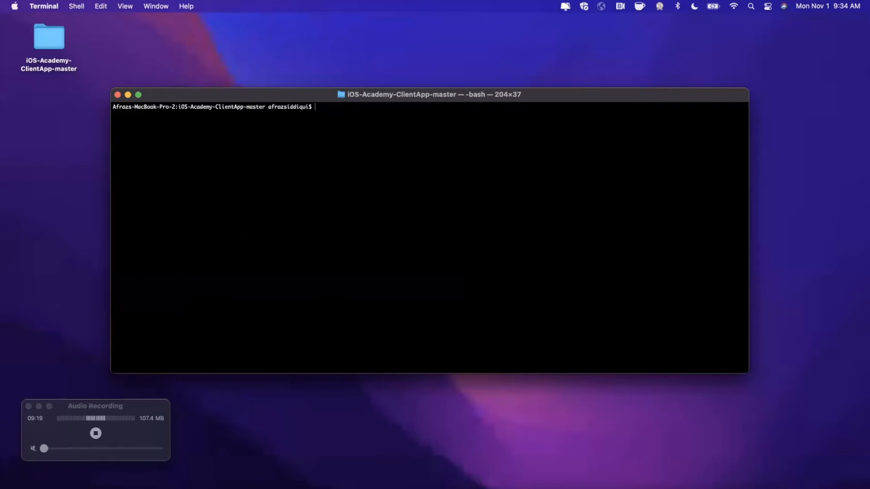
Step: Run keychain alone to see its usage, then run keychain get-default
type("keychain")
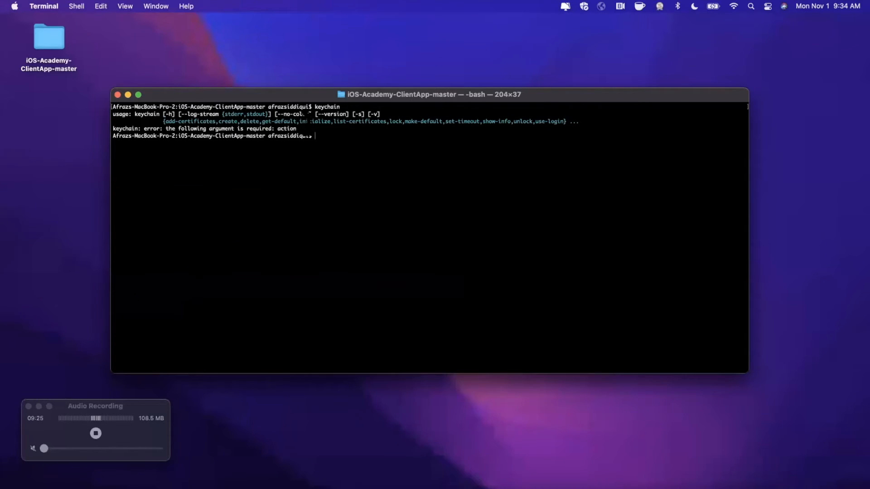
type("keychain --")
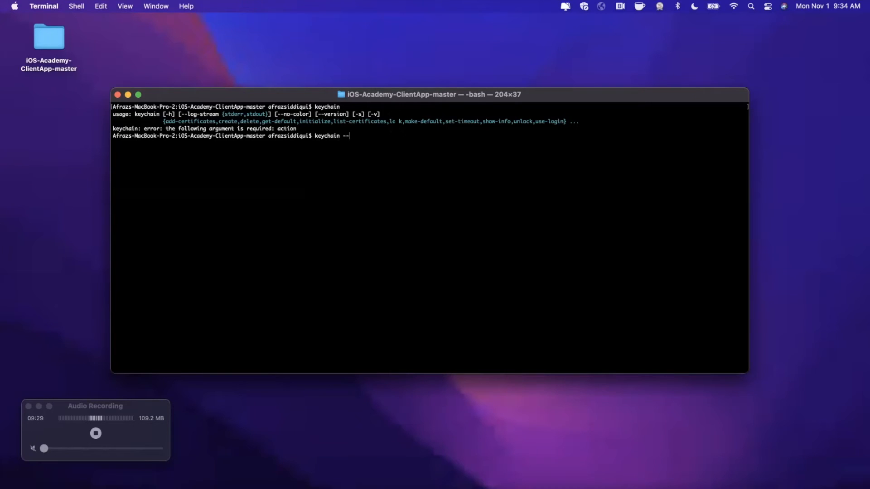
type("get-de")
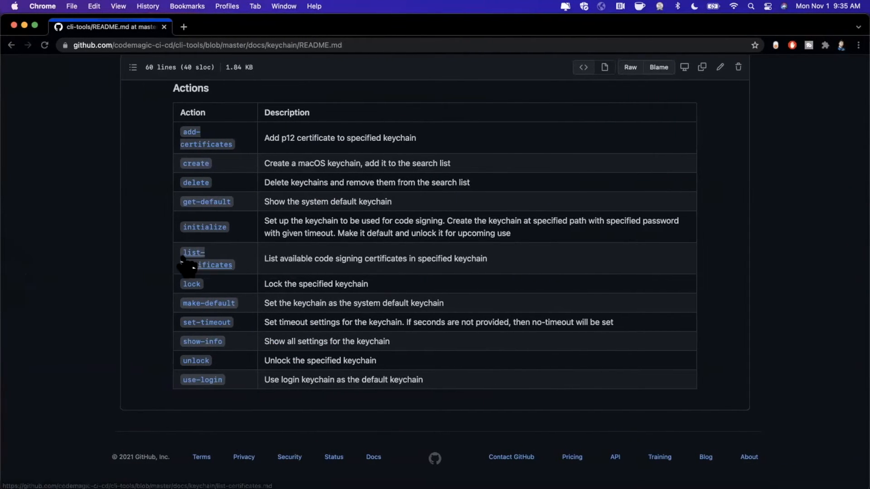
mouse_move(137, 210)
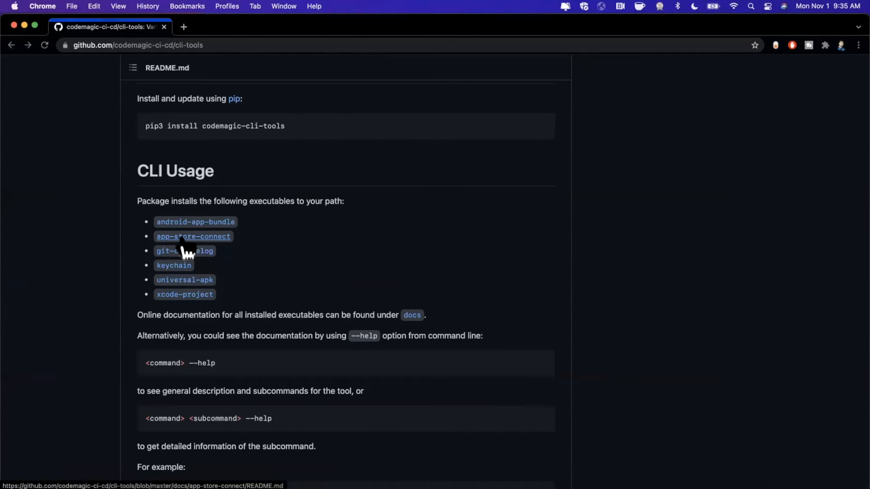
mouse_move(208, 251)
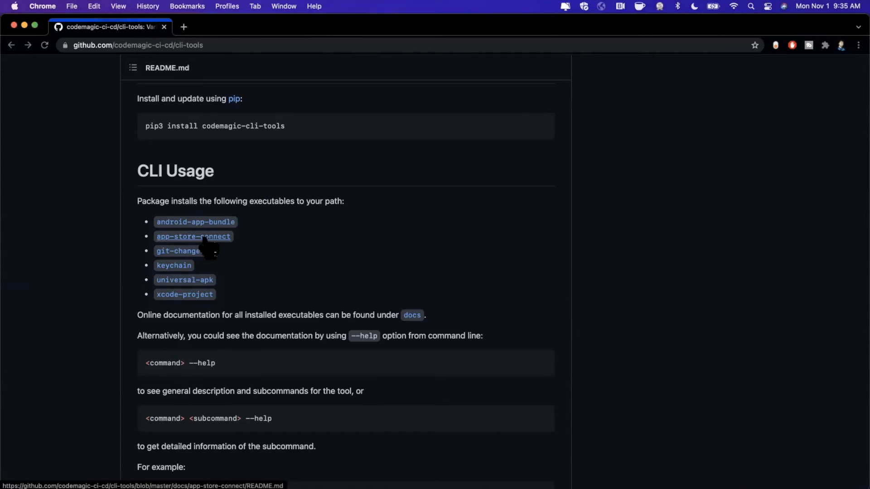
Step: Go to the app-store-connect documentation and scroll down to its Actions table
left_click(193, 237)
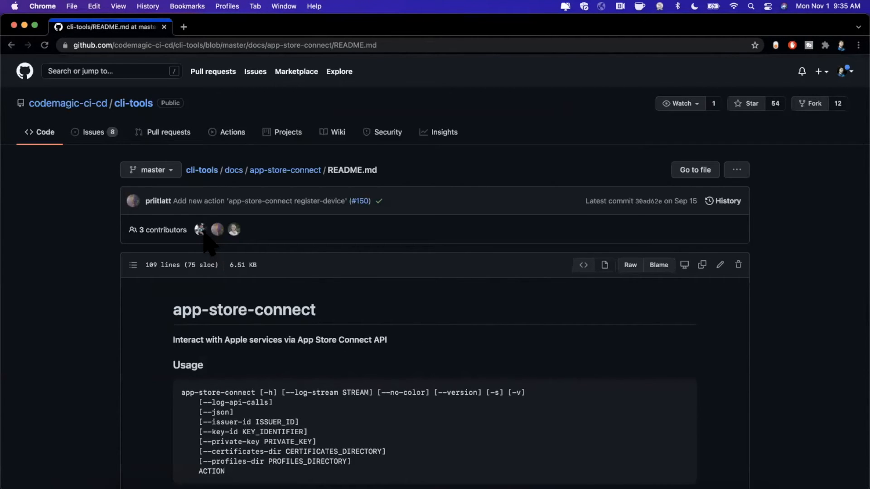
scroll("down", 3)
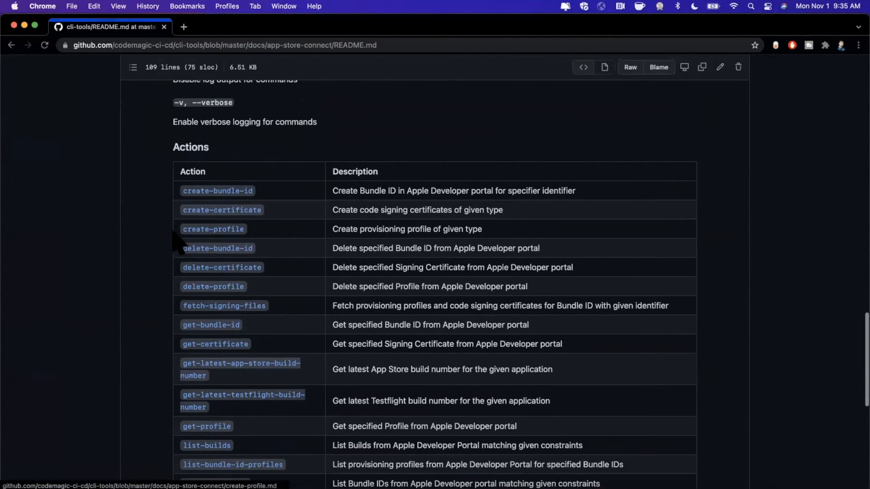
mouse_move(222, 210)
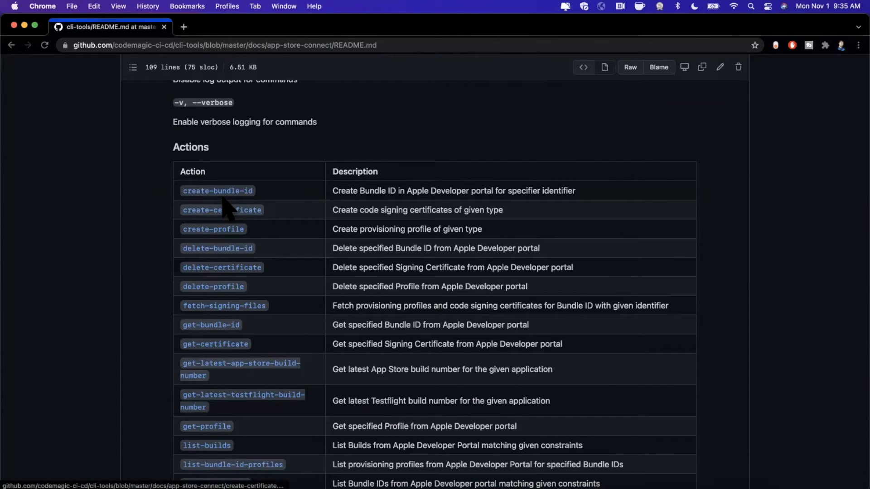
scroll("down", 3)
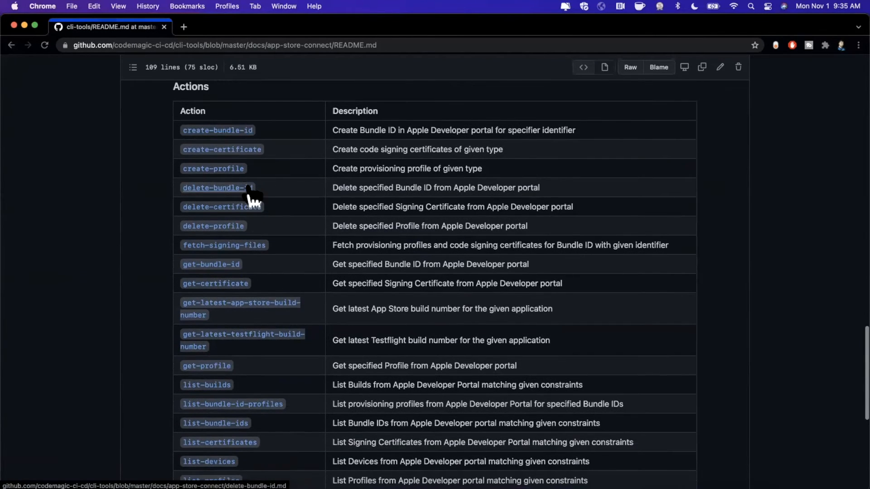
scroll("down", 3)
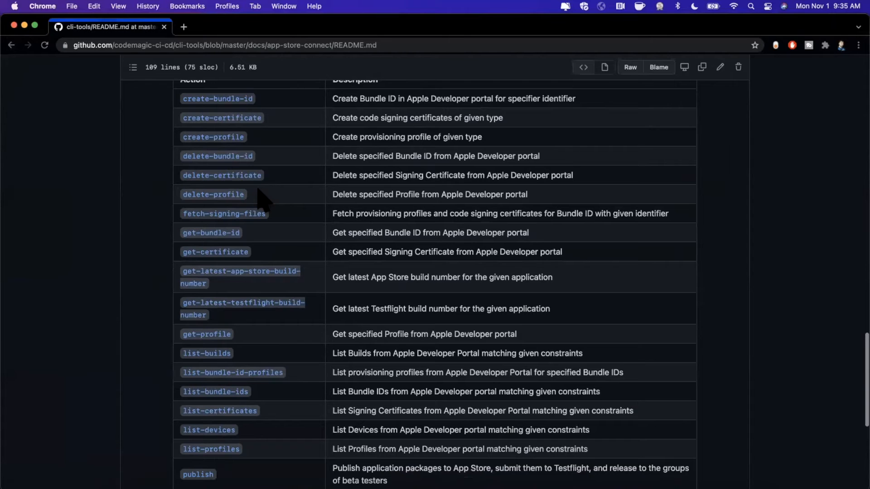
scroll("down", 3)
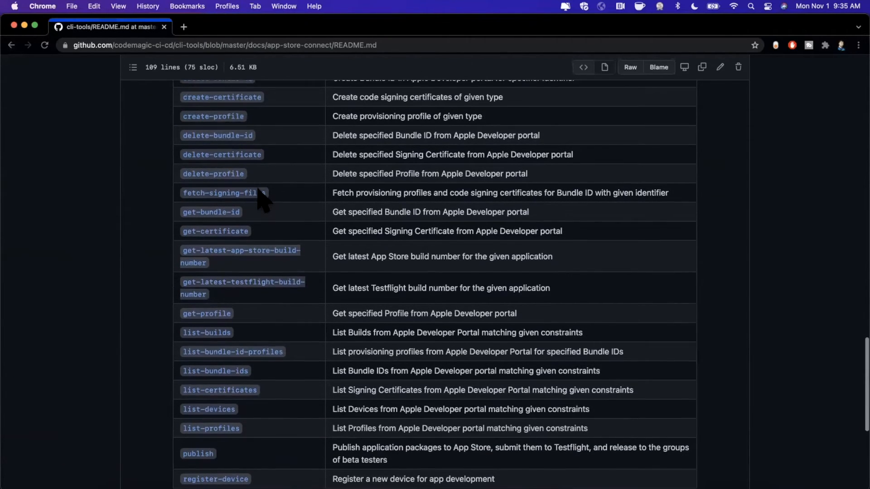
scroll("down", 3)
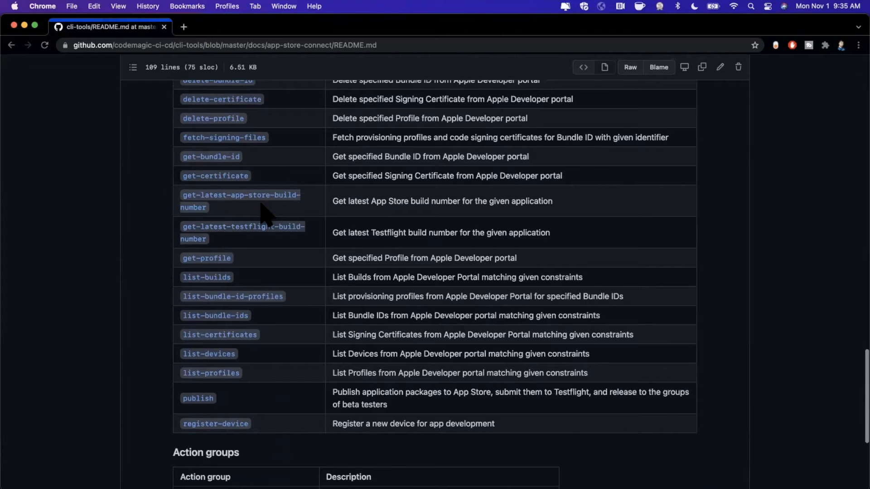
scroll("down", 3)
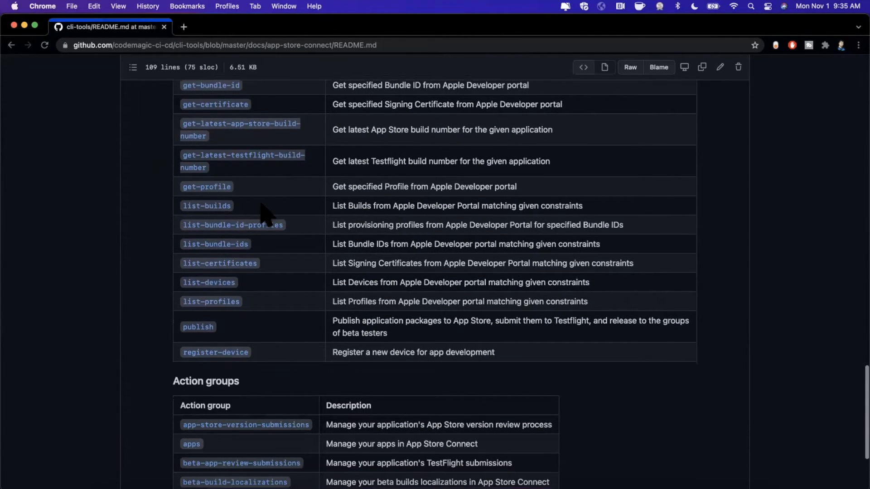
scroll("down", 3)
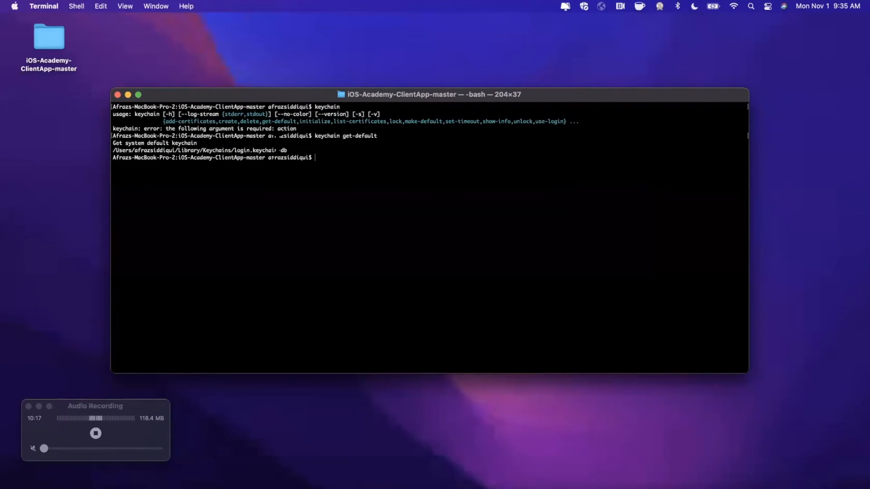
Step: Enter app-store-connect list-builds at the Terminal prompt without running it
type("app")
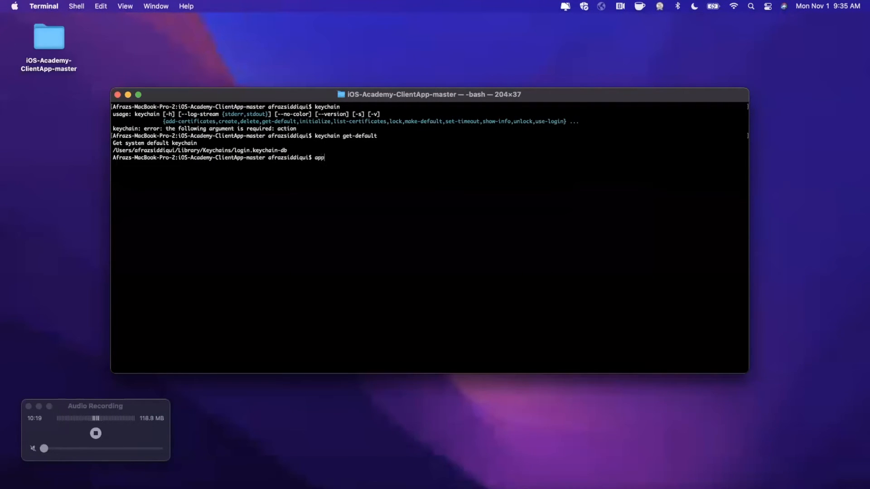
type("-store-")
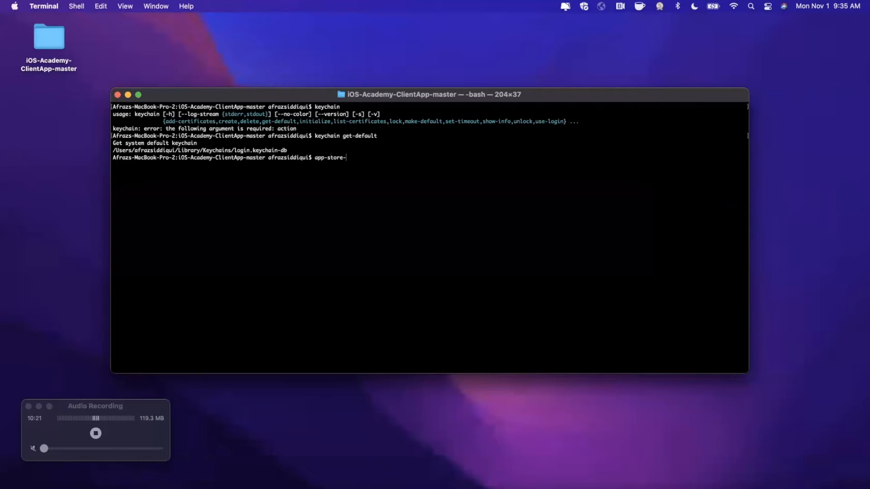
type("connect list")
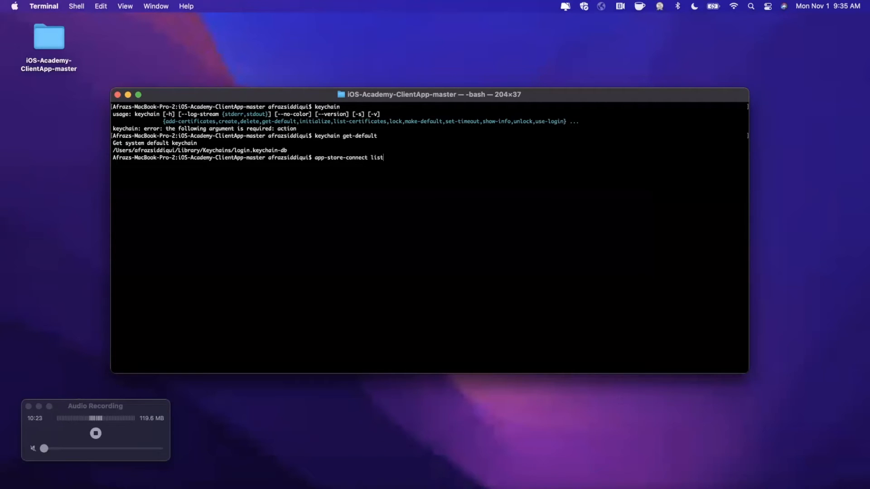
type("-builds")
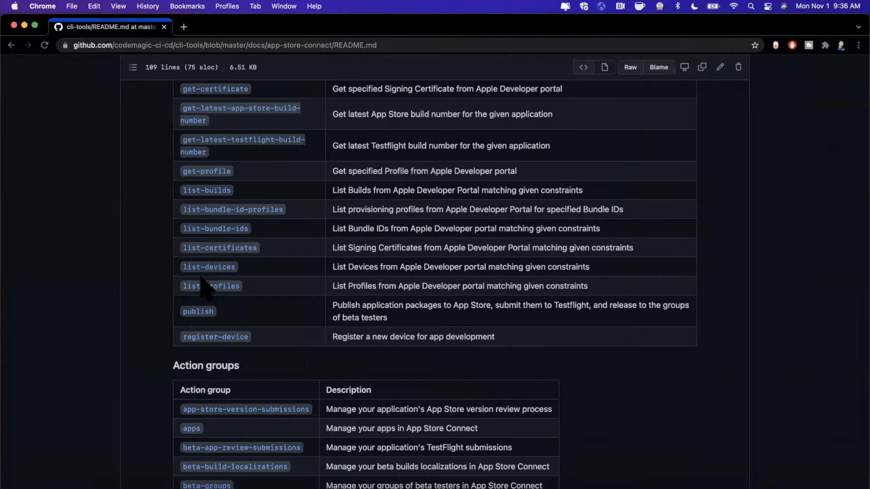
Step: Find list-builds in the Actions table and bring up its documentation page
scroll("down", 3)
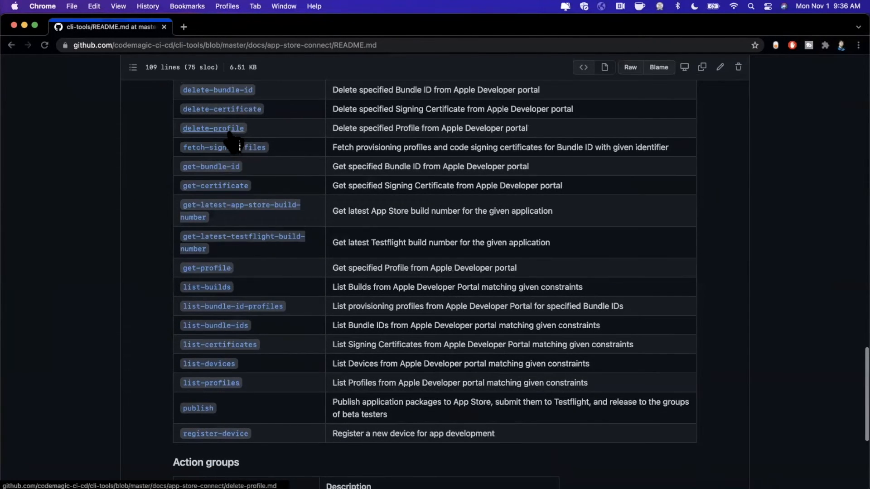
scroll("down", 3)
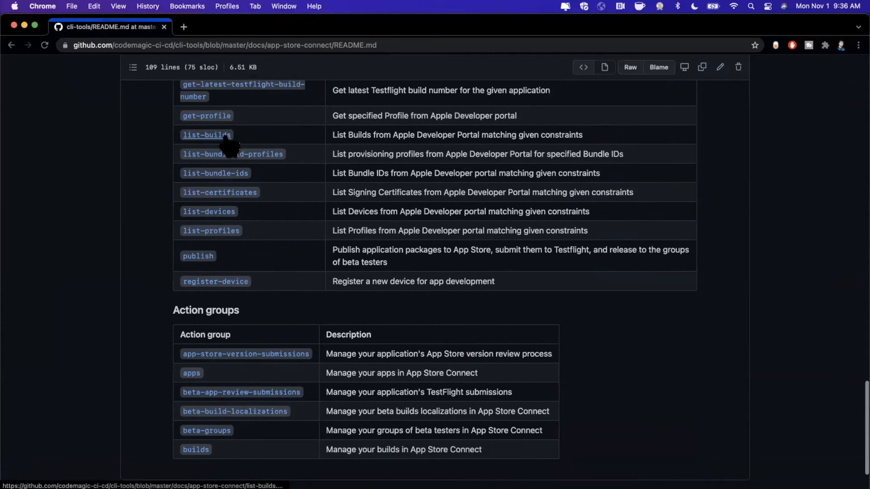
left_click(207, 136)
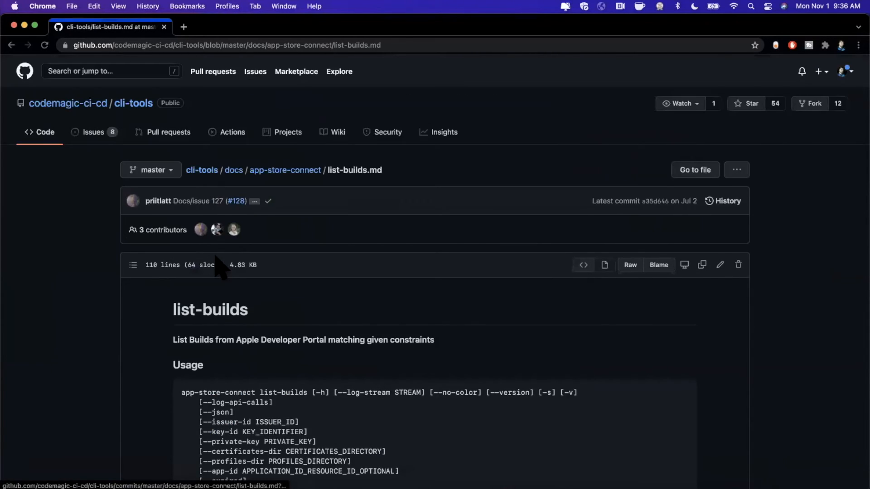
scroll("down", 3)
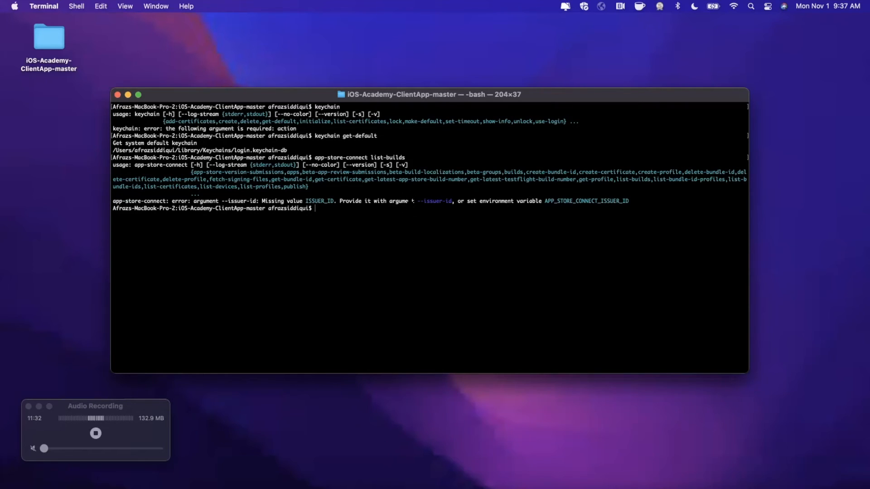
Step: Run app-store-connect list-builds and see the missing ISSUER_ID error
double_click(351, 201)
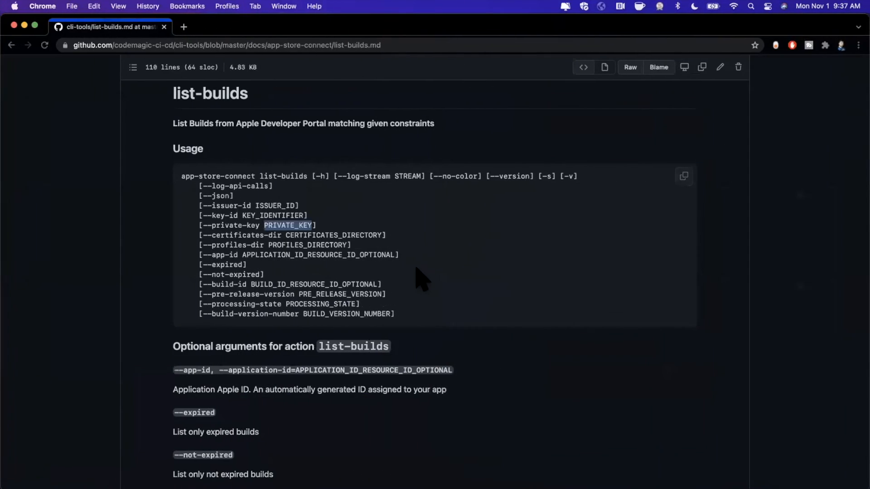
Step: Scroll the list-builds page and go to the apps action group documentation
scroll("down", 3)
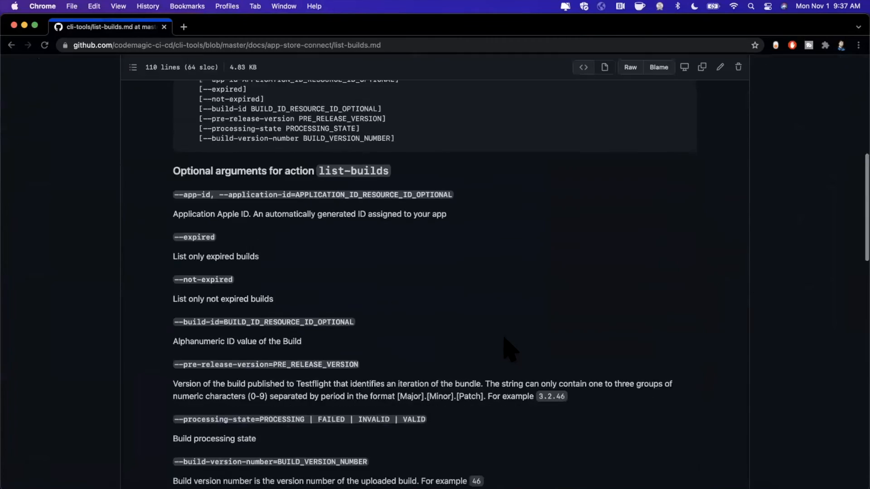
scroll("down", 3)
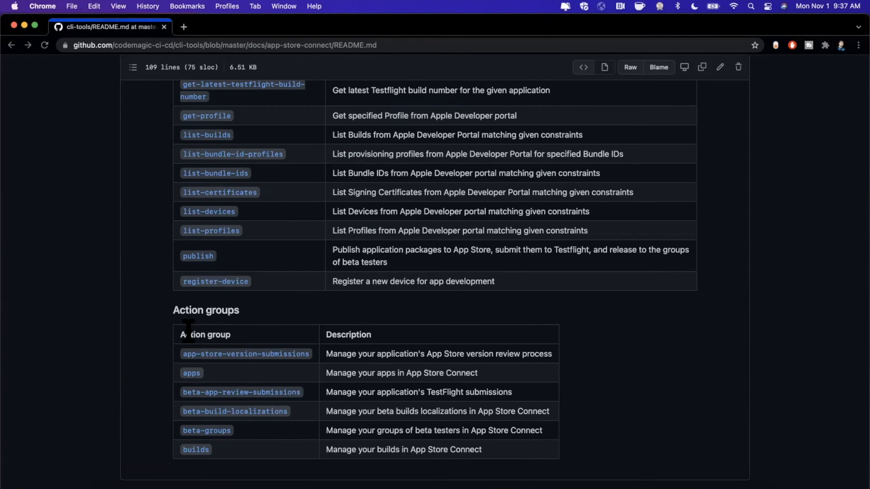
scroll("down", 3)
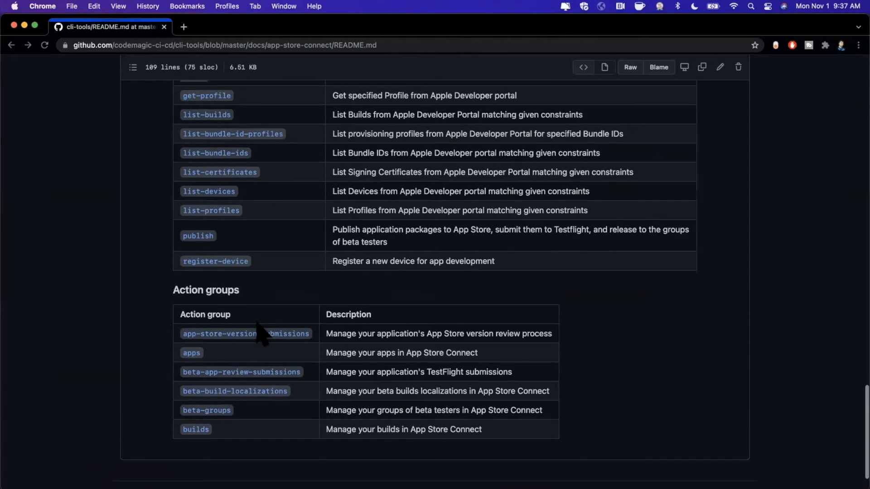
scroll("down", 3)
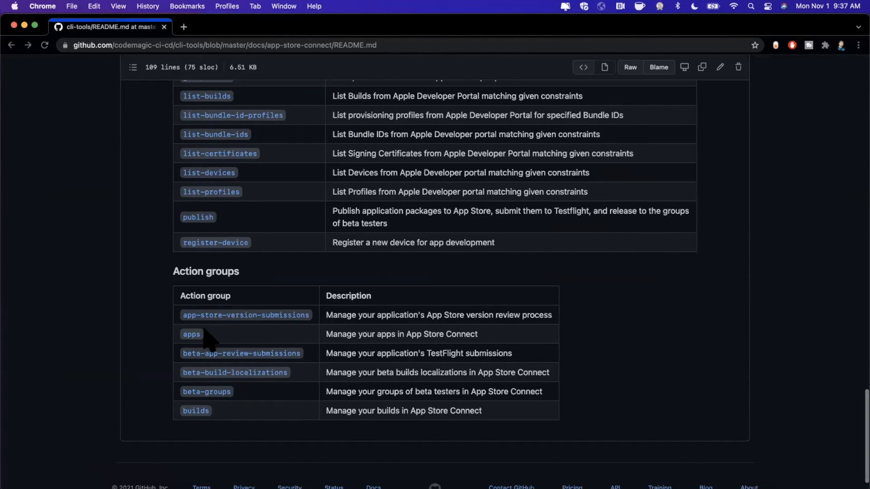
left_click(192, 334)
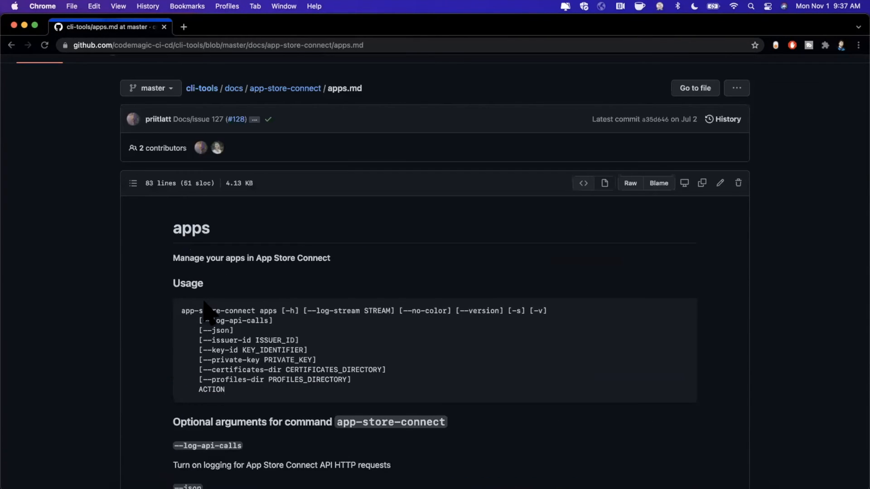
mouse_move(284, 333)
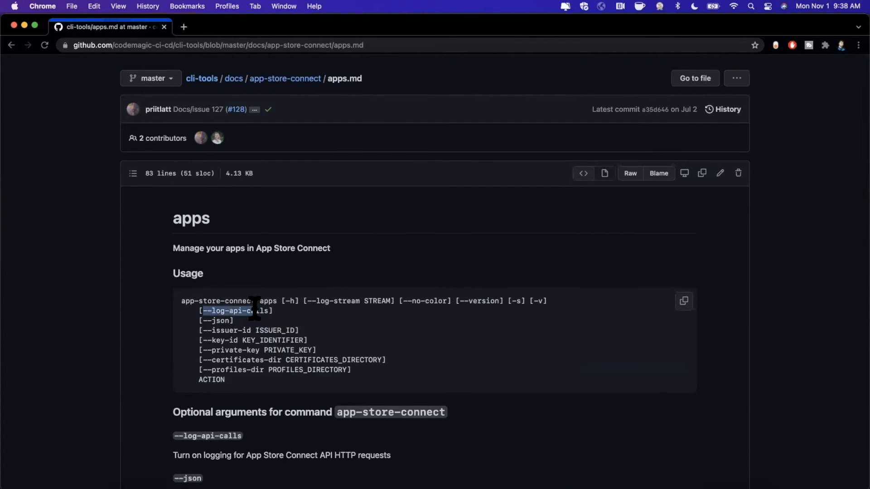
Step: Follow the --issuer-id link to Apple's guide on creating App Store Connect API keys
scroll("down", 3)
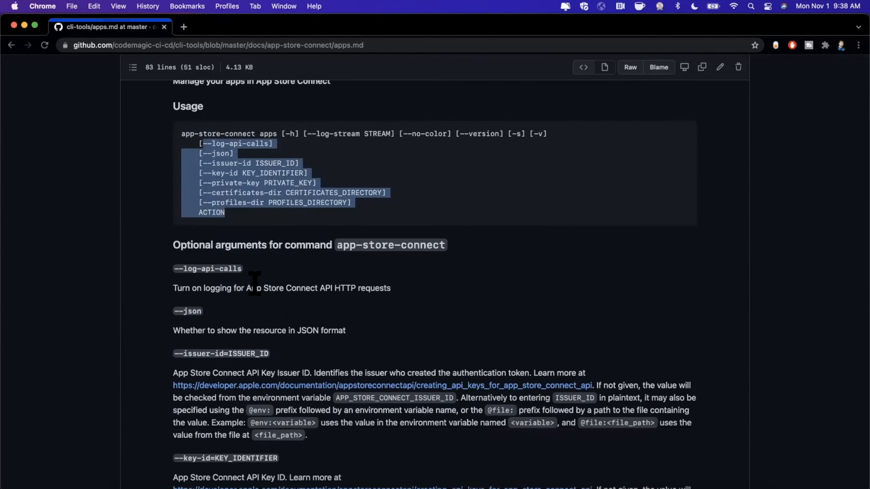
scroll("down", 3)
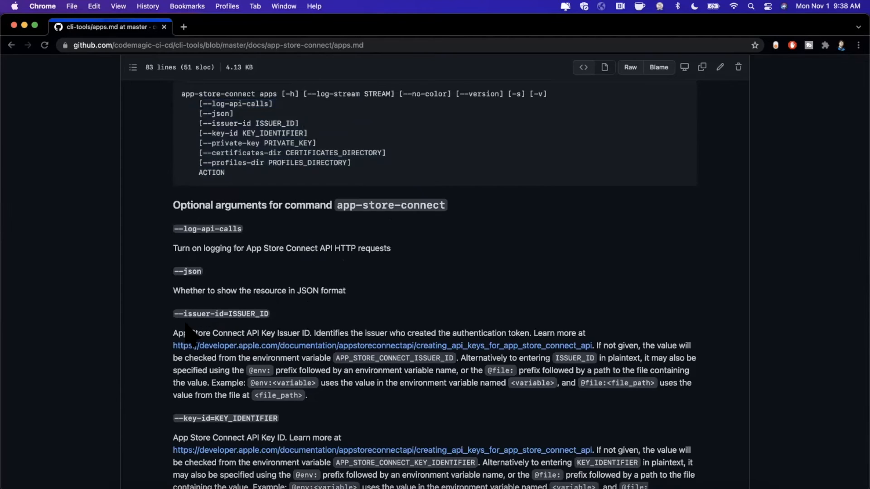
mouse_move(308, 327)
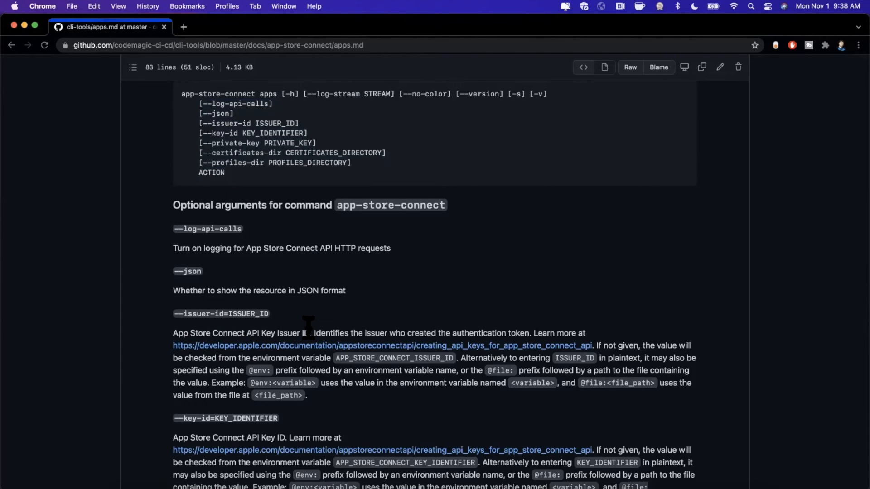
scroll("down", 3)
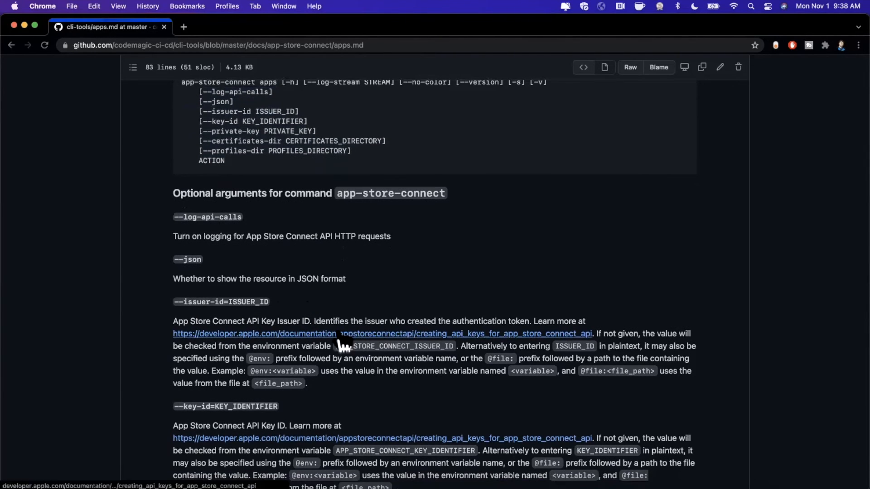
left_click(254, 333)
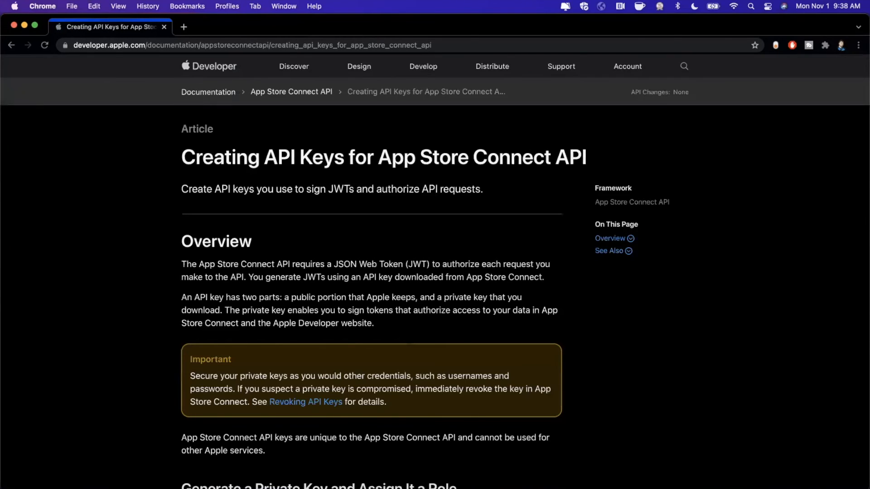
Step: Scroll the cli-tools README back to the CLI Usage section
scroll("down", 3)
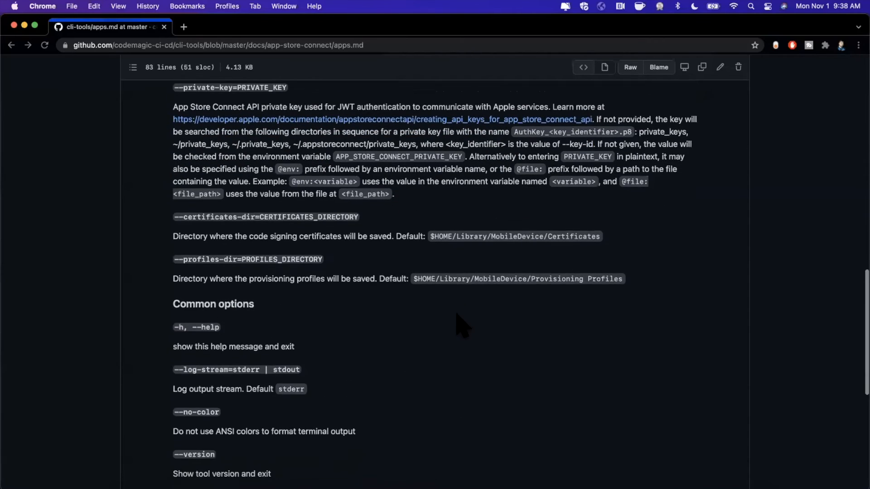
scroll("down", 3)
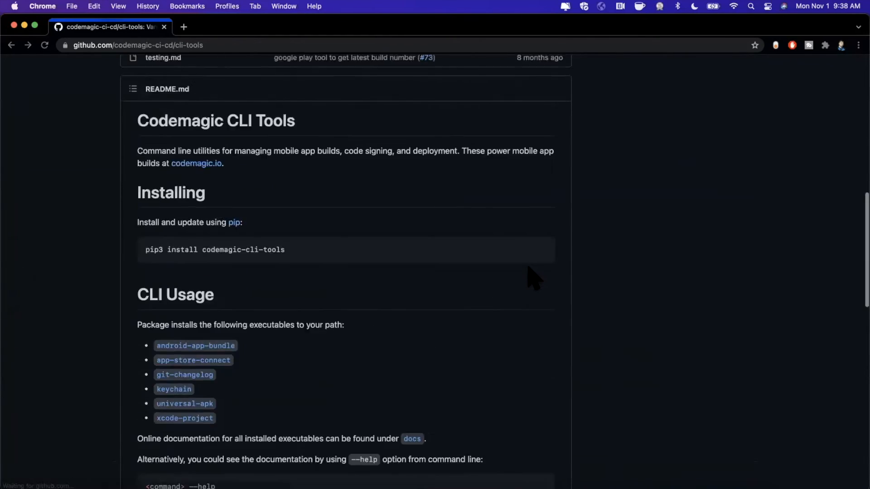
scroll("down", 3)
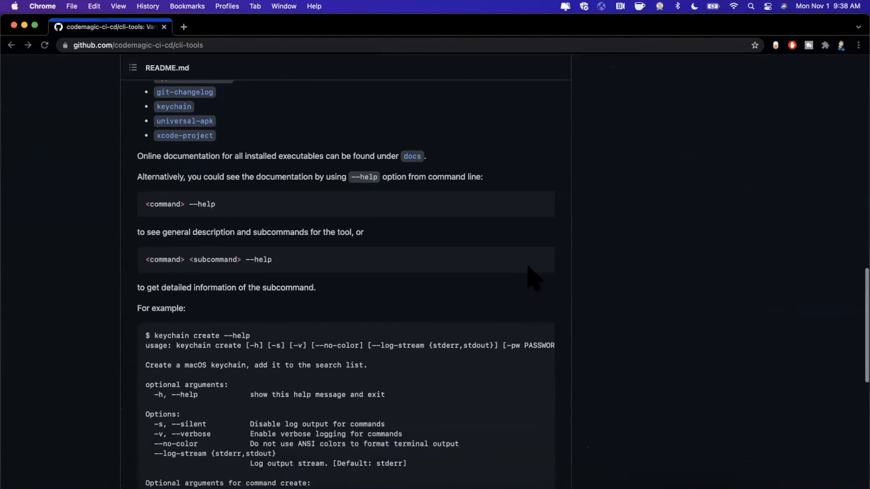
scroll("up", 3)
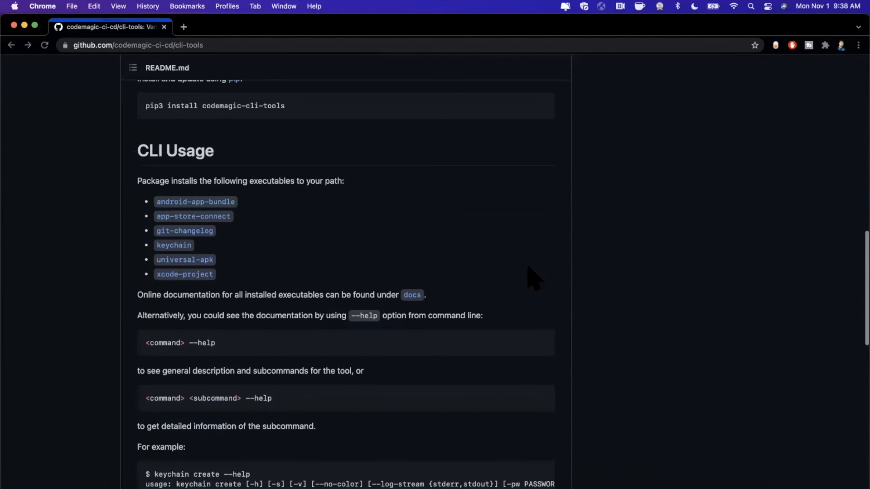
scroll("up", 3)
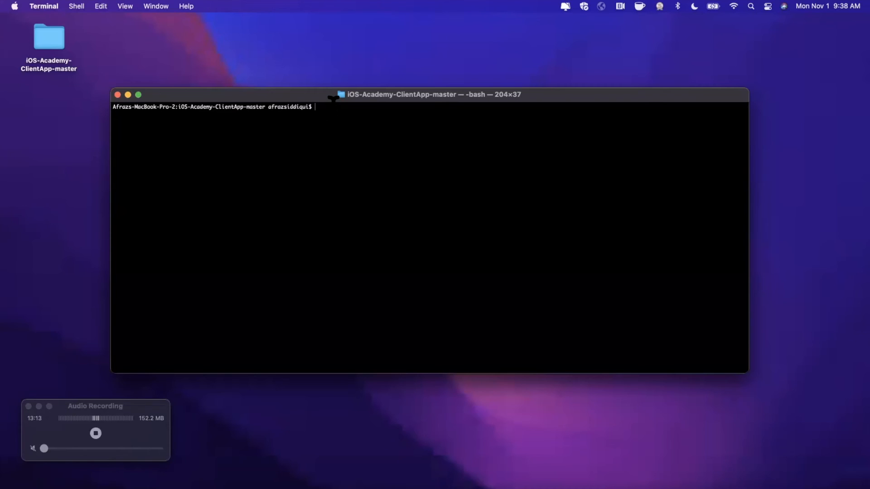
Step: Run xcode-project build-ipa bare and get the missing workspace error
type("xcod")
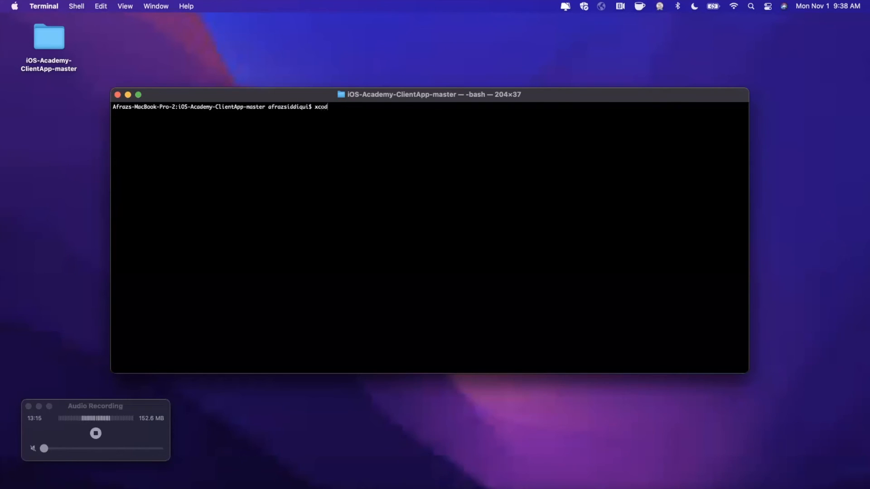
type("e-project")
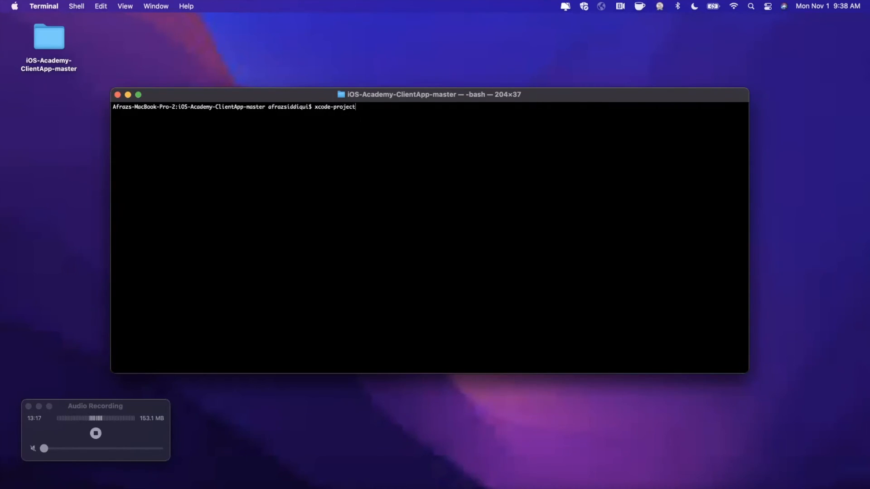
type("build-ipa")
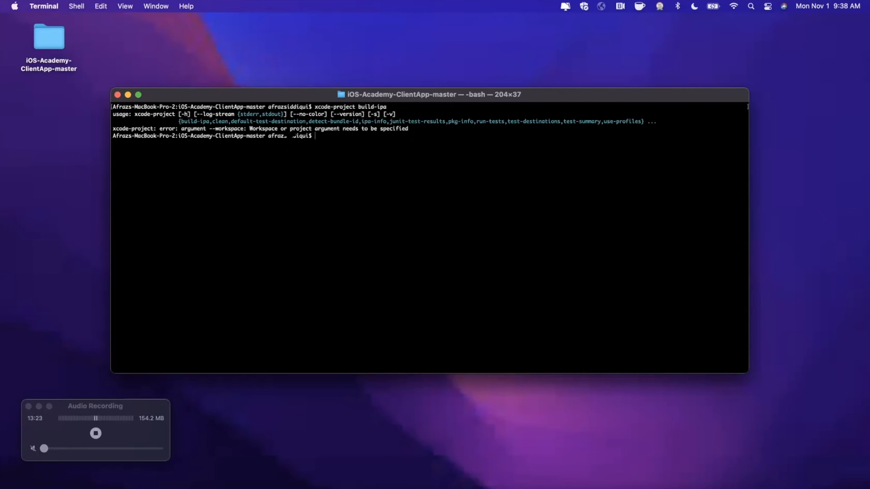
Step: Run build-ipa with --workspace "IA.xcworkspace" --scheme "IA", then open the failure's log file
type("xcode-project build-ipa")
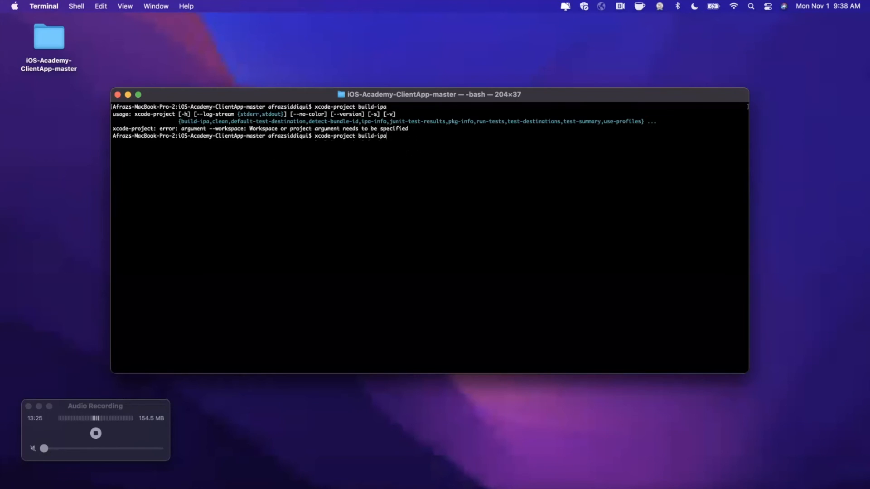
type("--workspace \"")
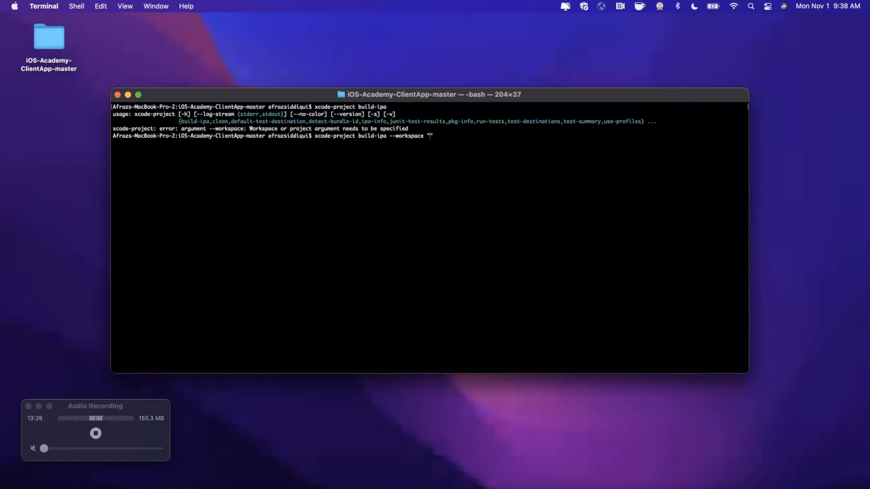
type("IA.wxc")
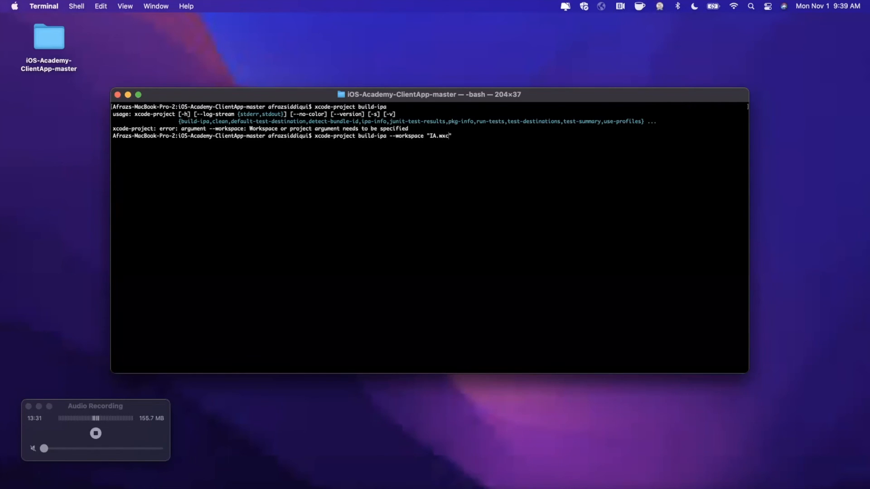
key("Backspace")
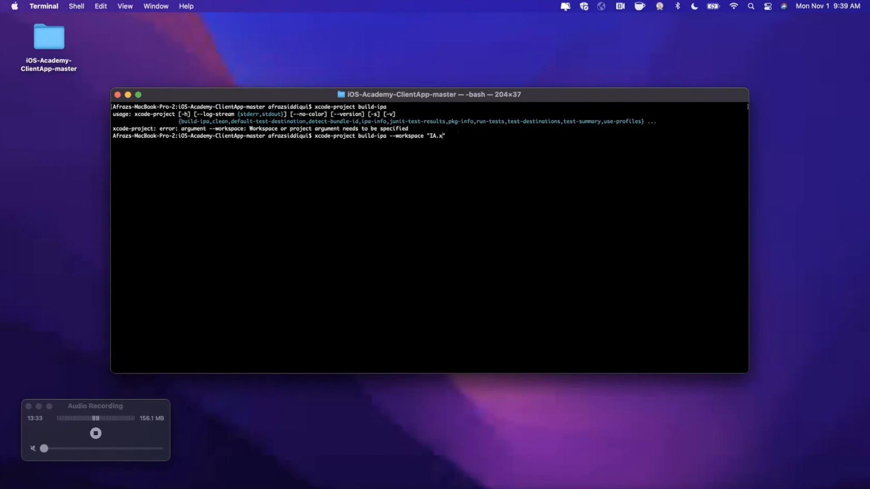
type("cworkspace\" --scheme \"IA\"")
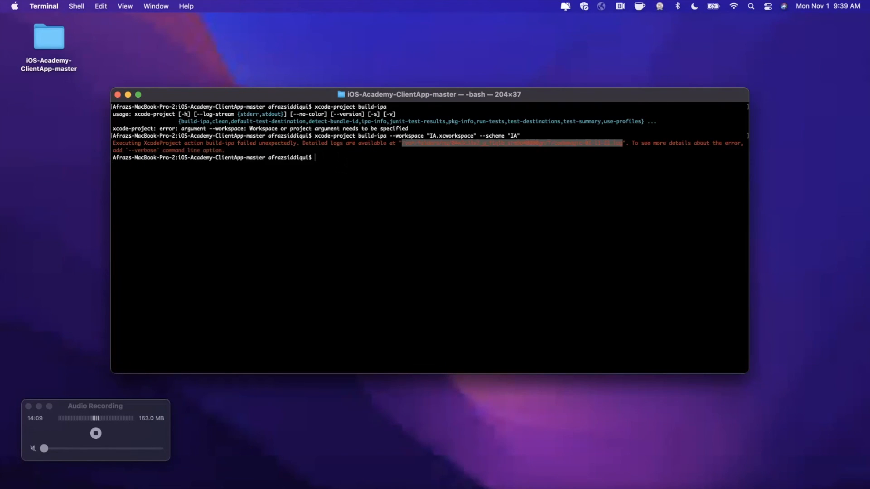
type("open")
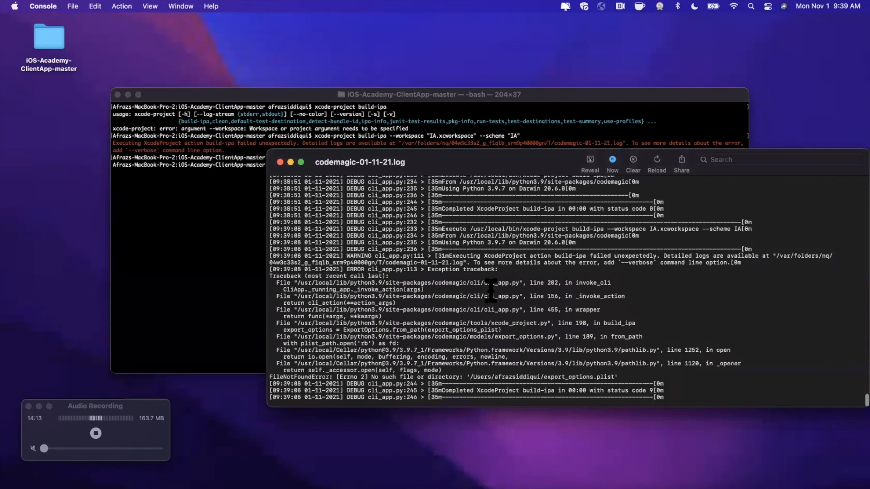
mouse_move(516, 164)
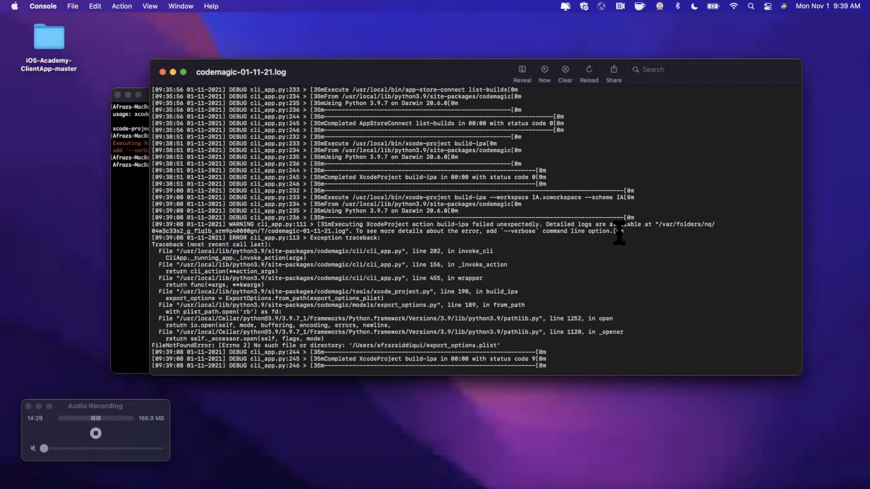
mouse_move(302, 249)
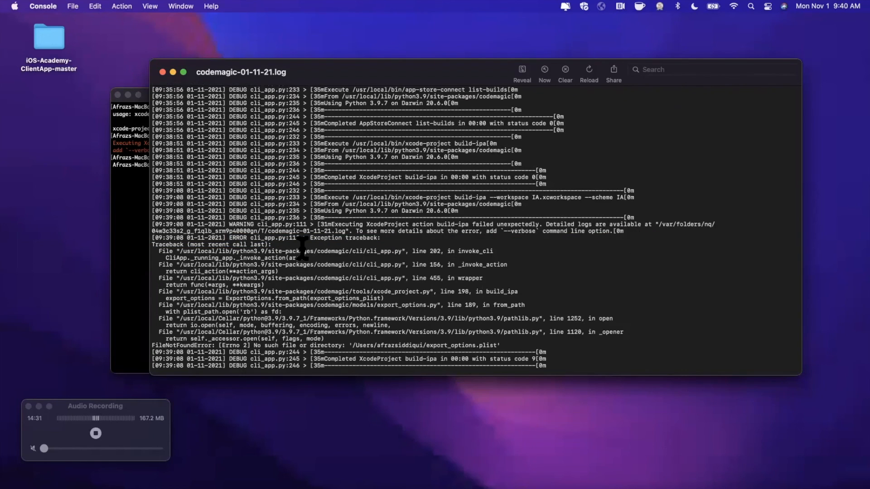
Step: Highlight Exception in the log traceback and enlarge the Console window
double_click(324, 238)
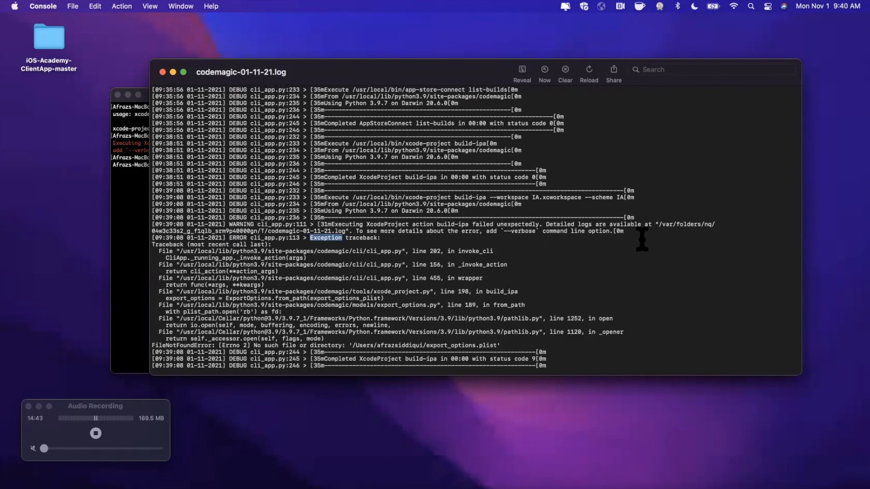
mouse_move(692, 243)
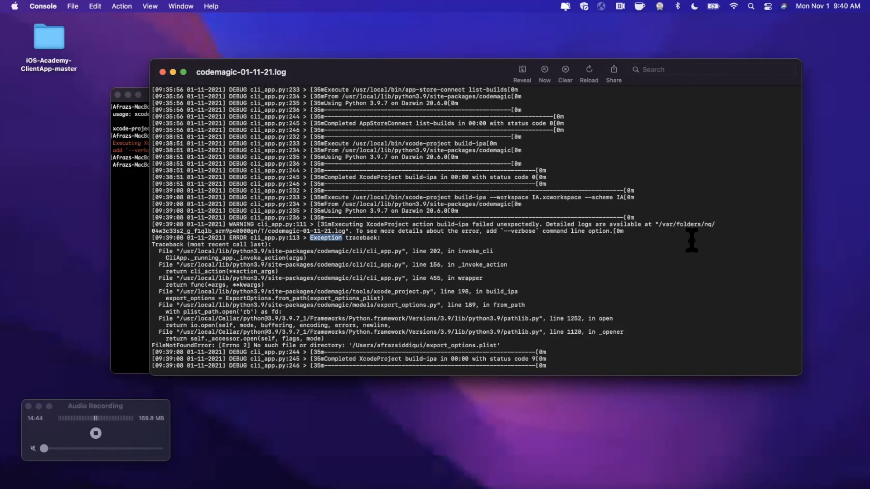
left_click_drag(492, 250, 581, 366)
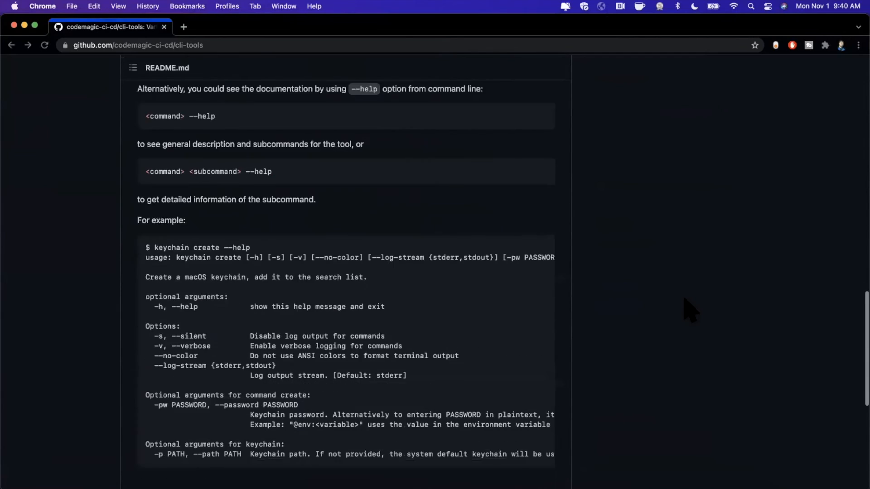
Step: Scroll the README to the keychain create --help usage example
scroll("down", 3)
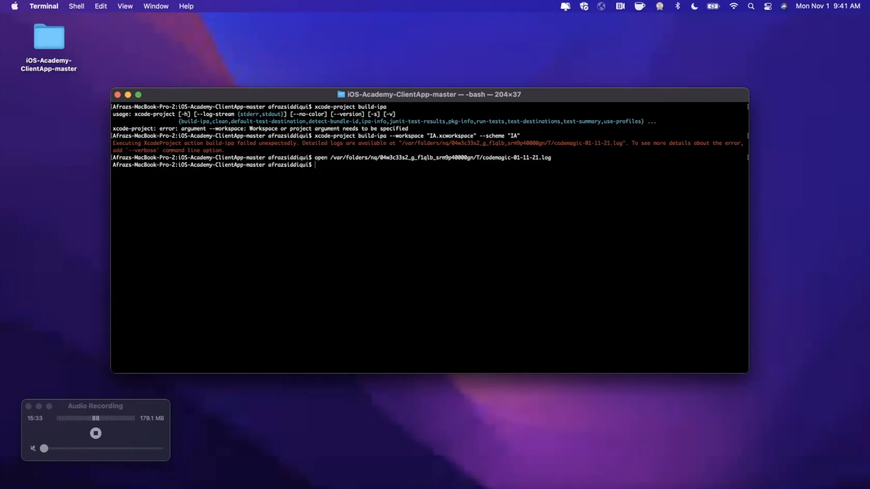
mouse_move(388, 43)
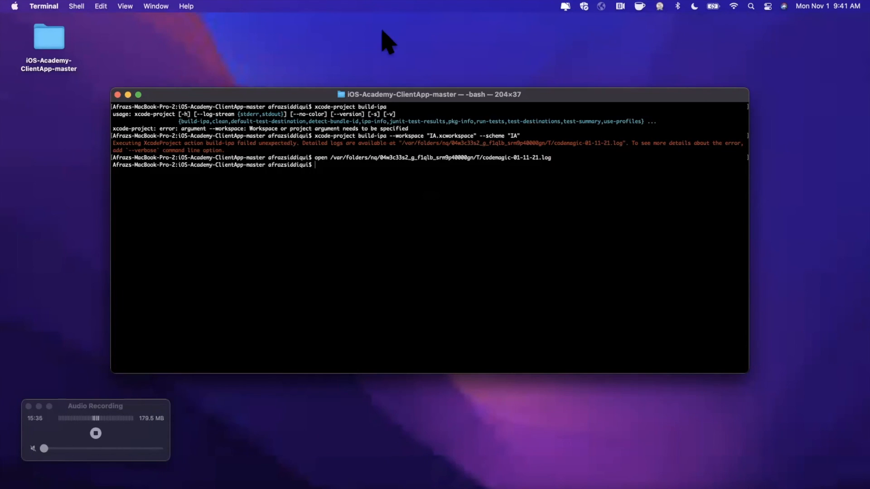